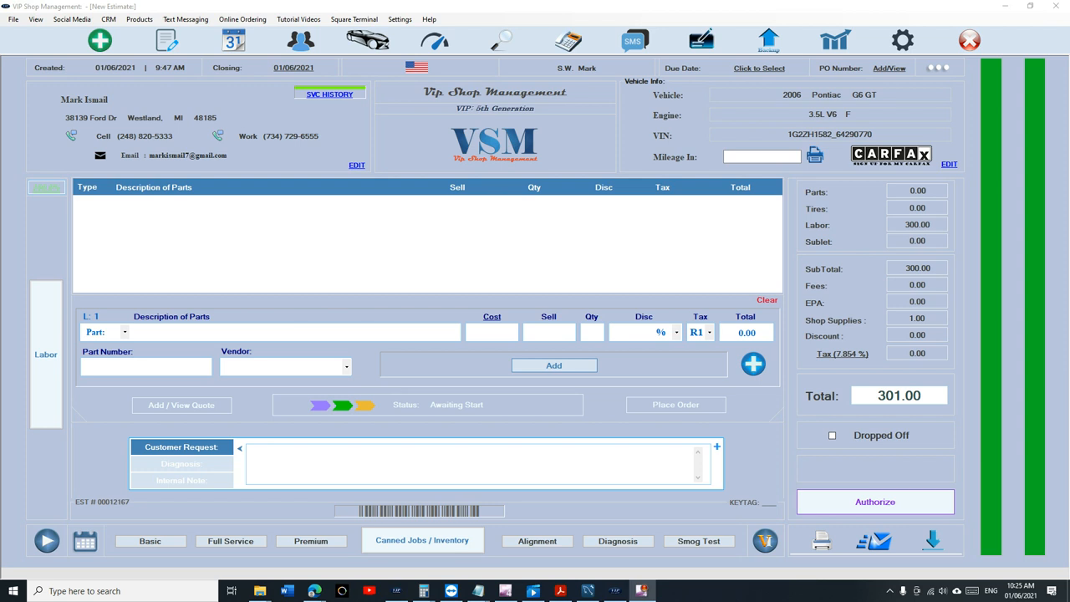
Step: Delete all three labor lines from the estimate, leaving the total at 1.00
click(293, 331)
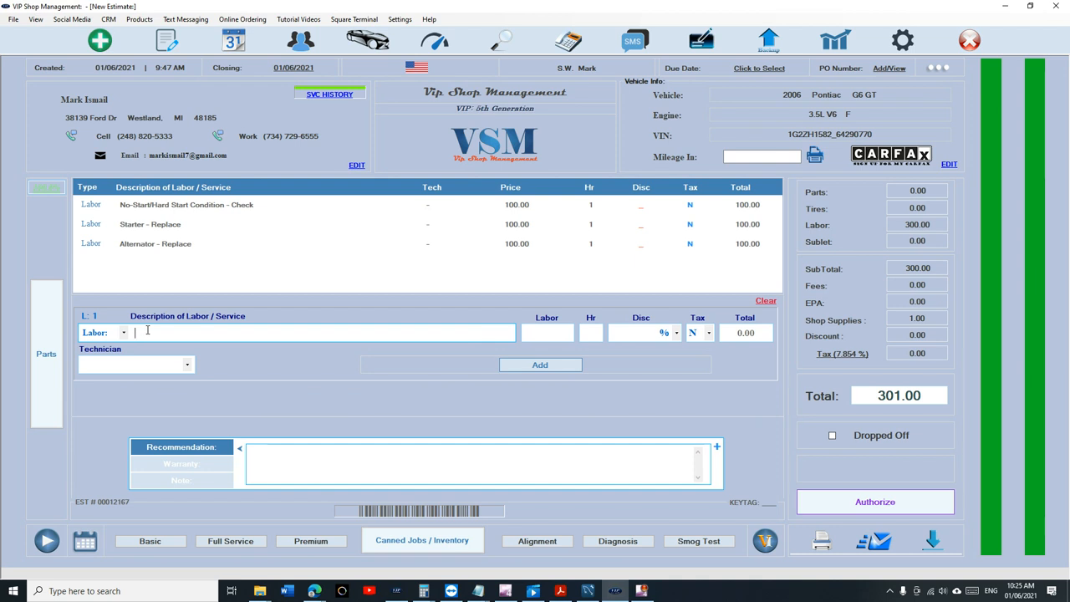
click(766, 301)
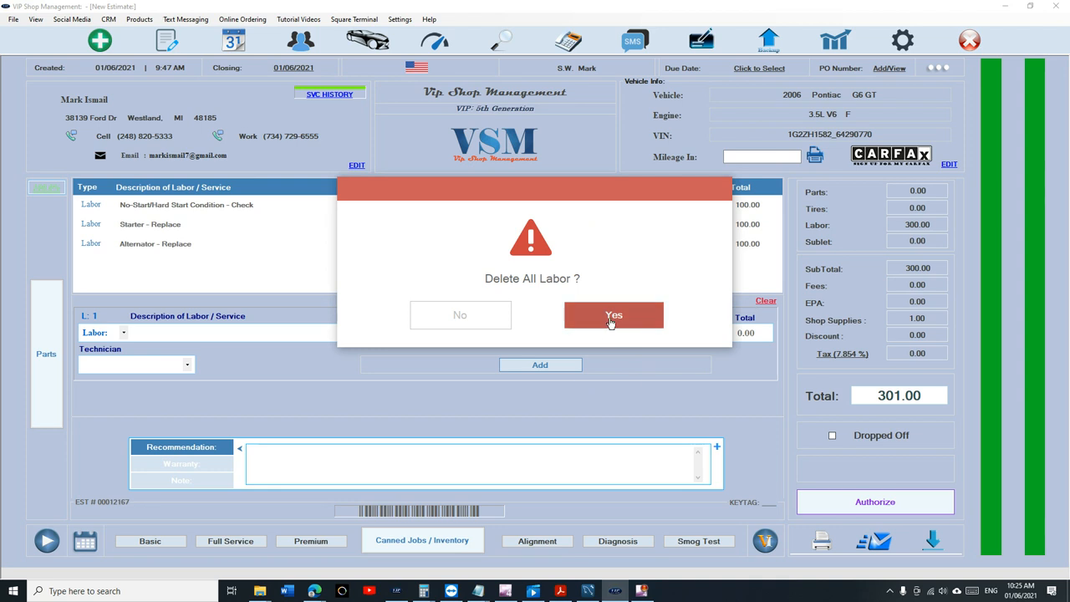
click(614, 315)
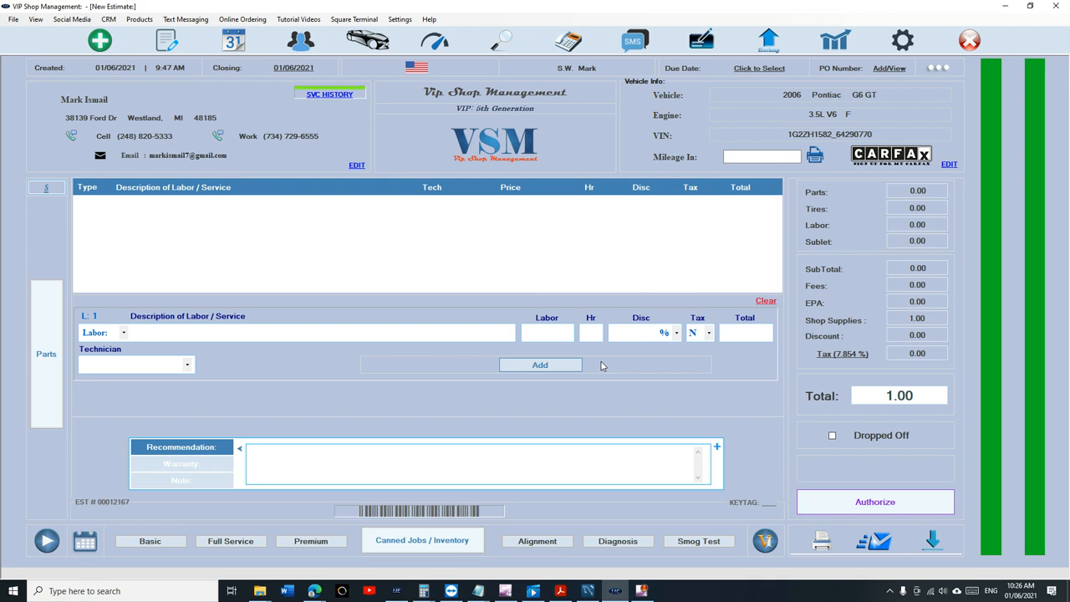
Step: Add an Alternator part at 382.50 to the estimate
click(321, 333)
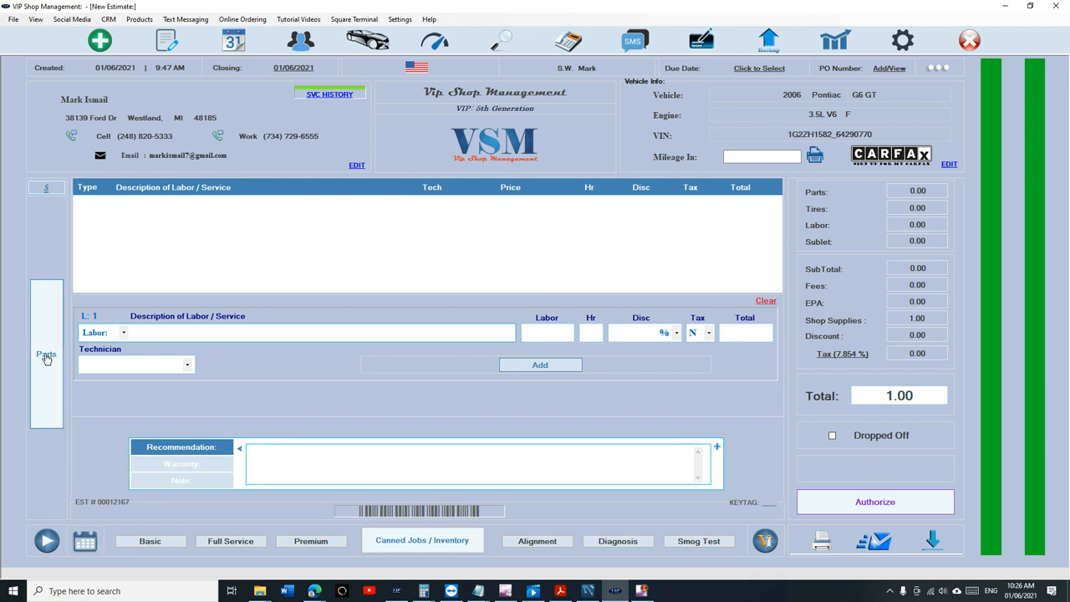
click(47, 354)
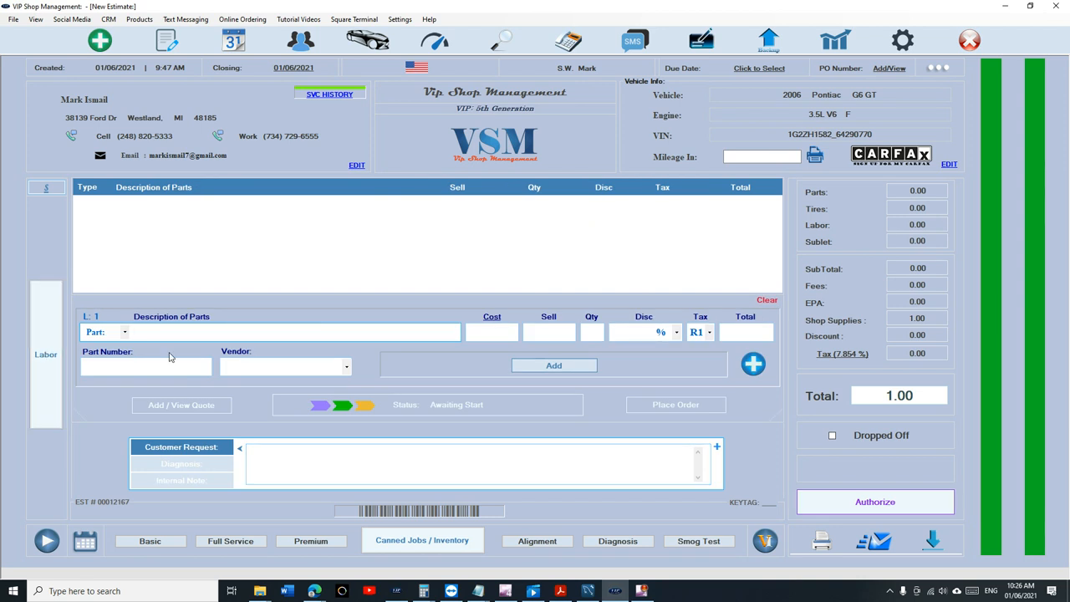
text(Alternator)
text(255)
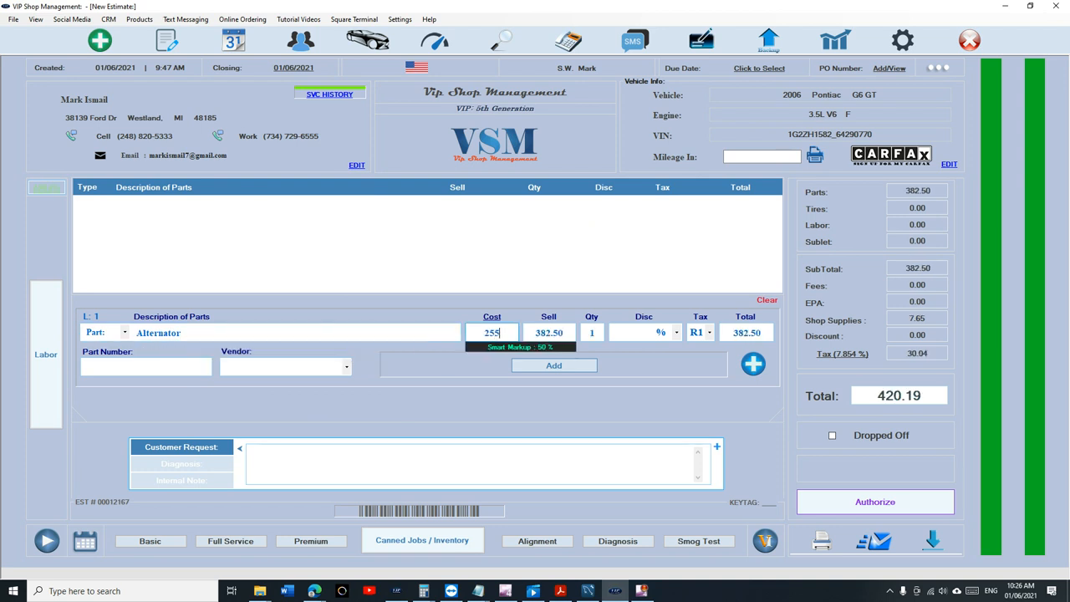
click(553, 365)
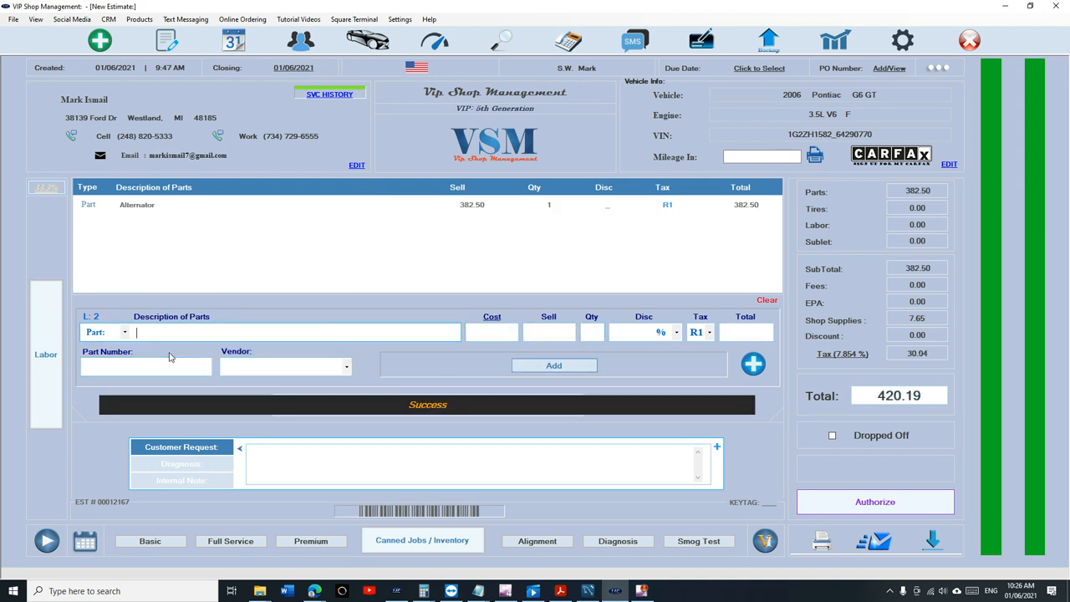
Step: Add an alternator labor line to the estimate, bringing the total to 520.19
click(47, 354)
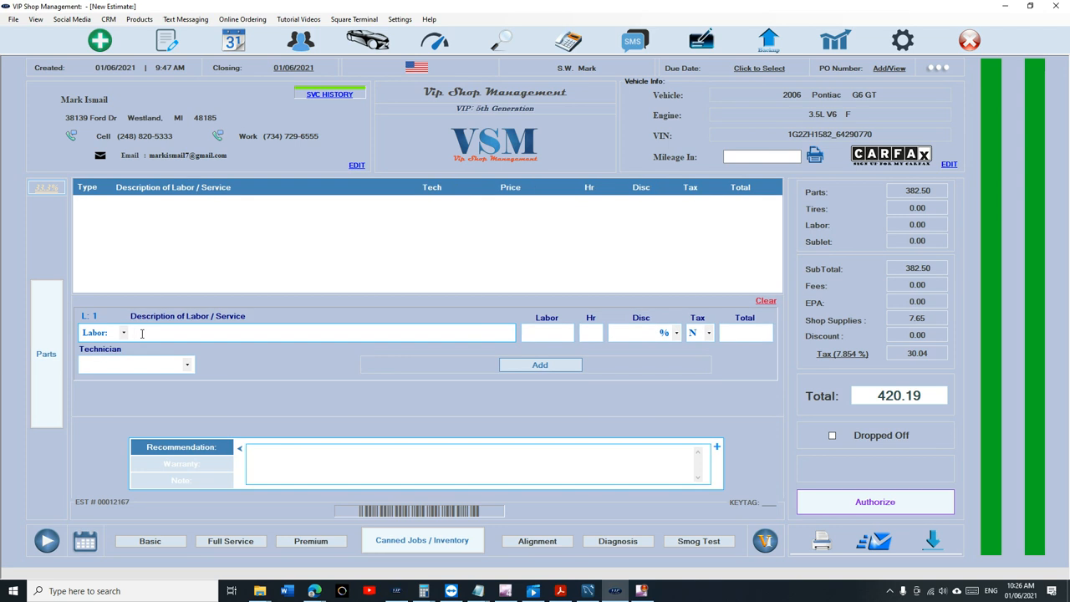
text(Alternator - Check)
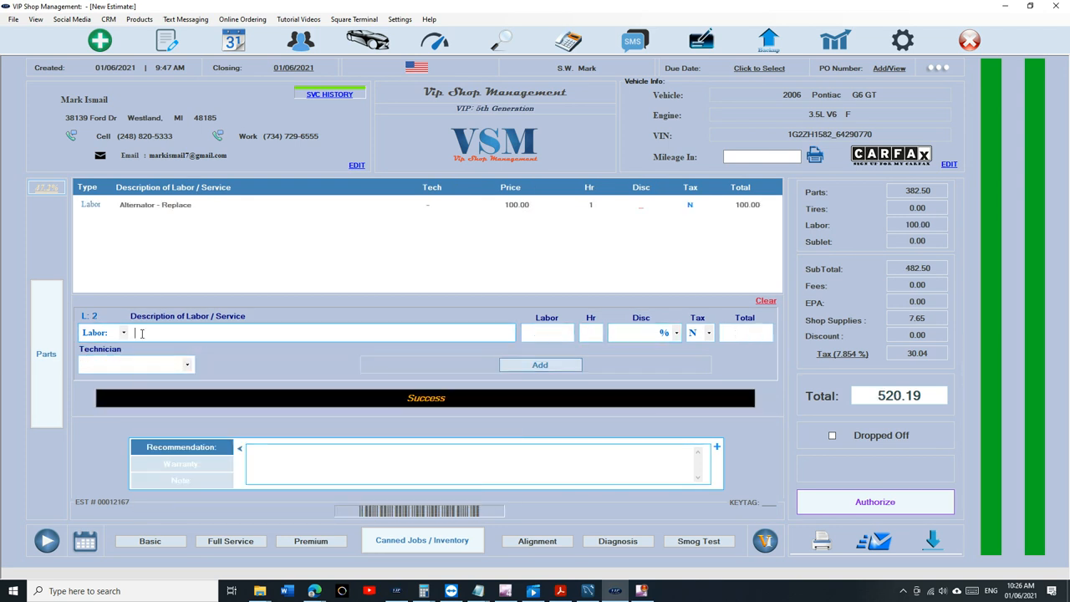
Step: Add a Sway Bar Link(S) part with a 25.00 sell price
click(47, 354)
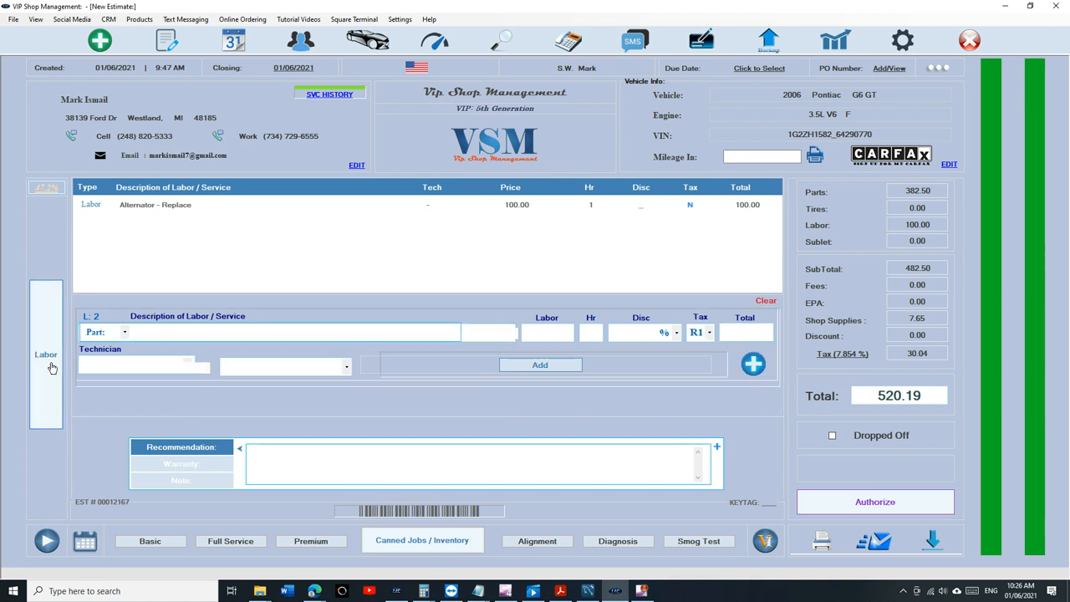
text(s)
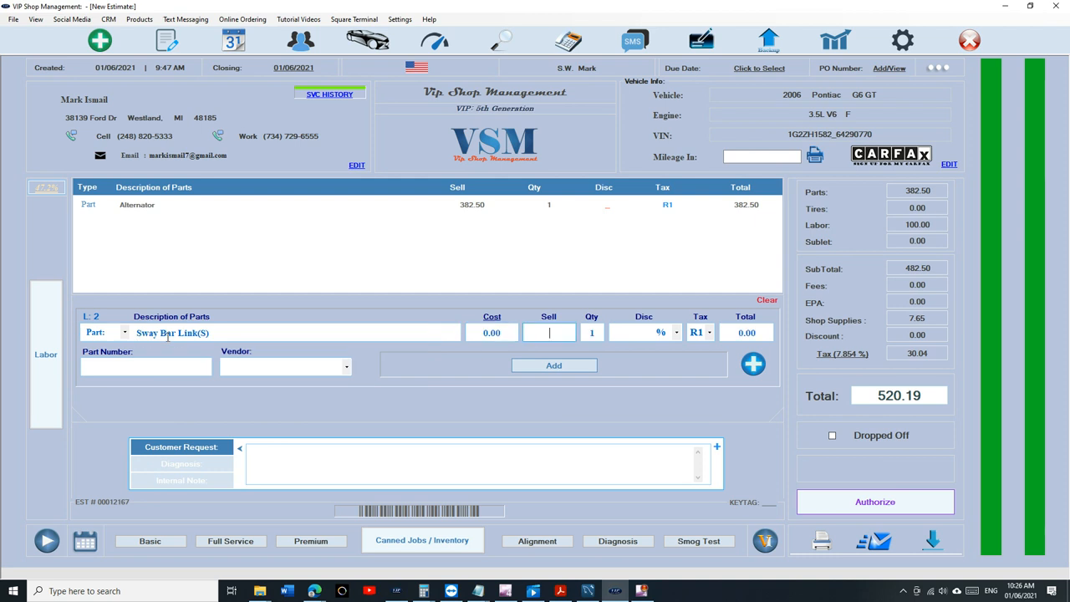
text(25.00)
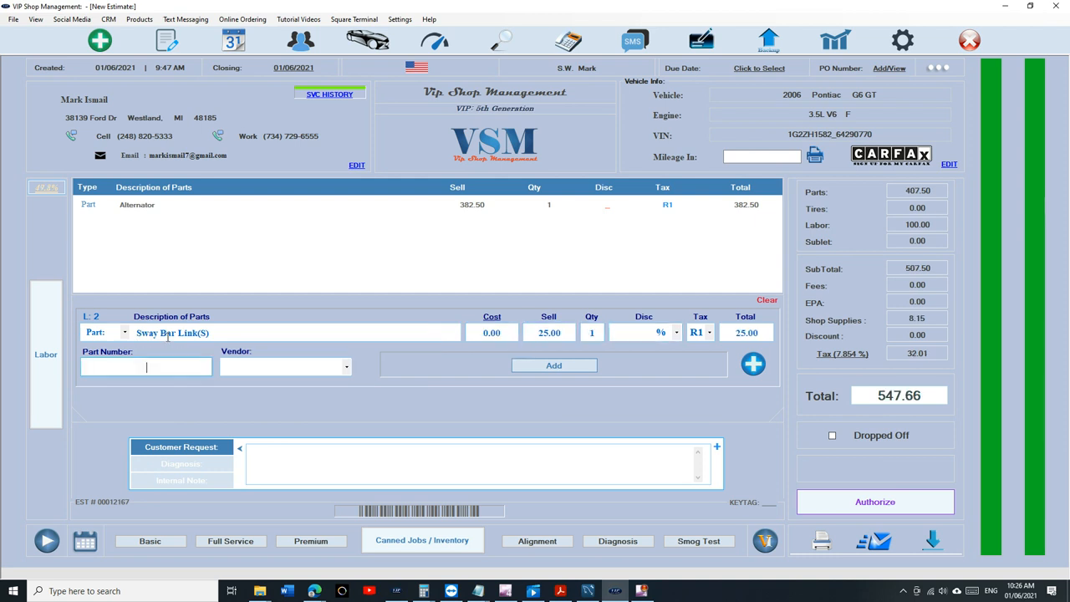
Step: Add the sway bar link replacement labor line from the 'swa' suggestions
click(553, 364)
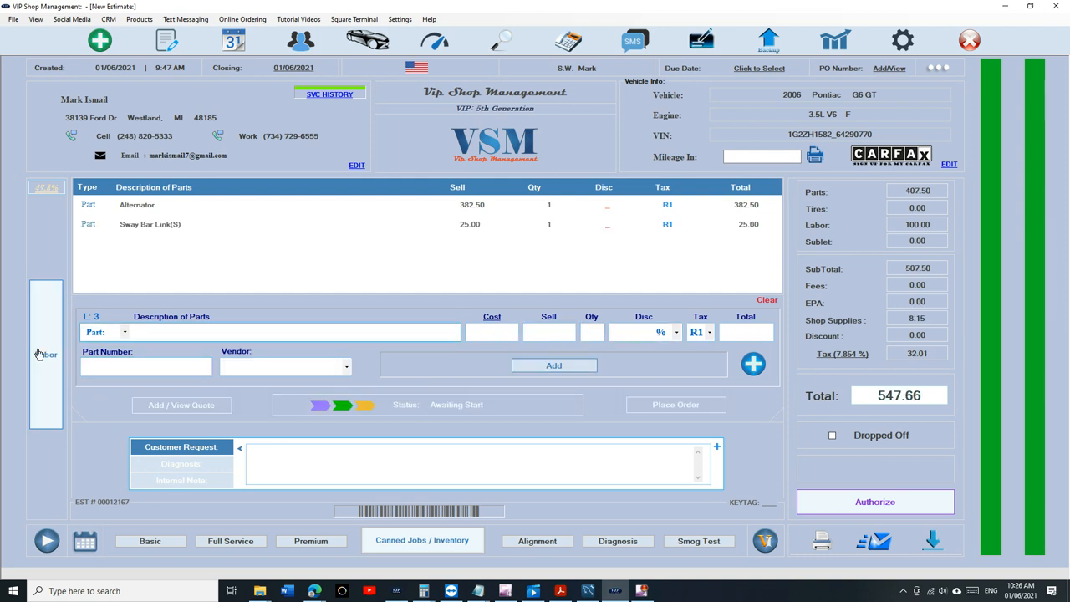
text(swa)
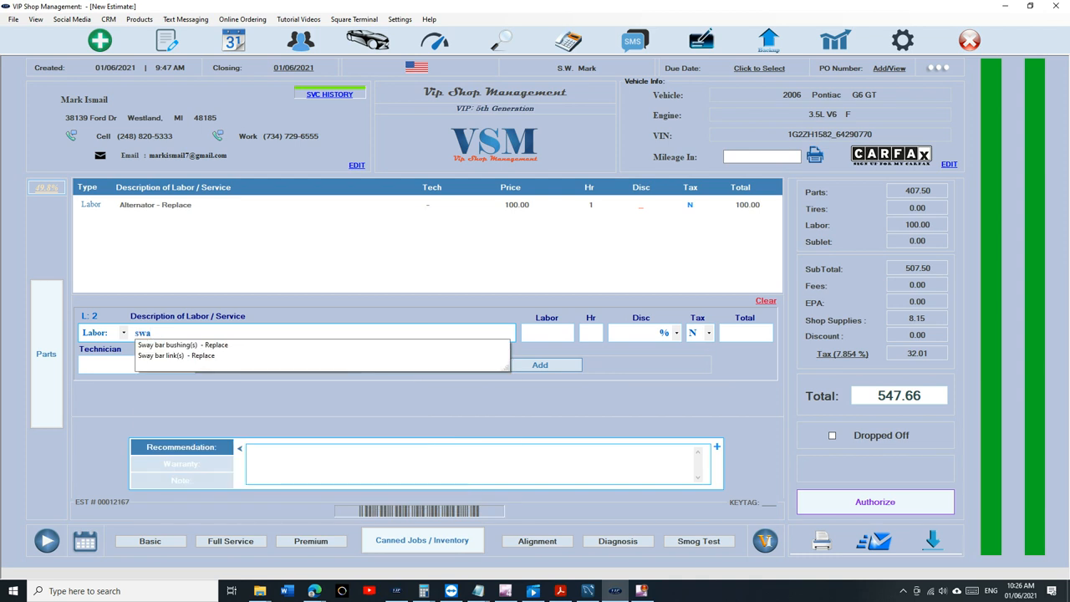
click(183, 344)
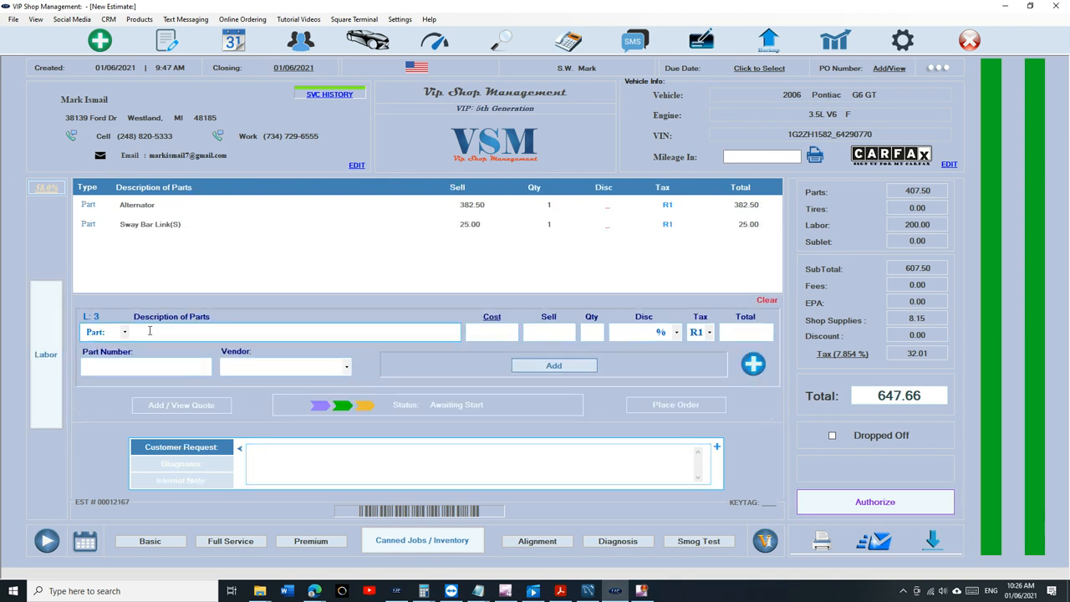
Step: Add a Body Computer/Module part and its first body computer labor line
text(bo)
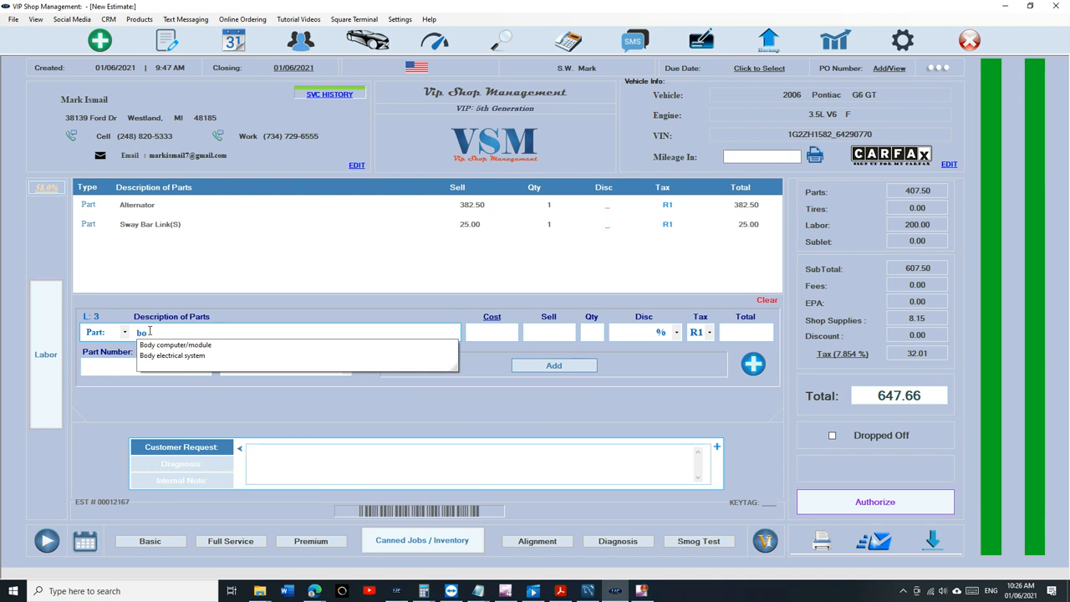
click(174, 344)
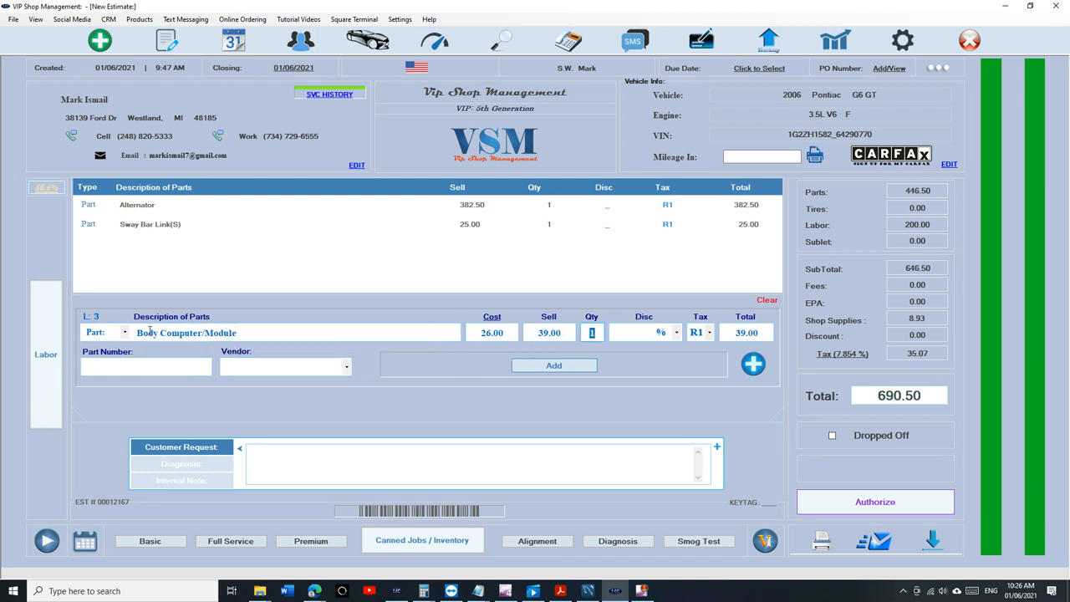
click(554, 364)
text(bid)
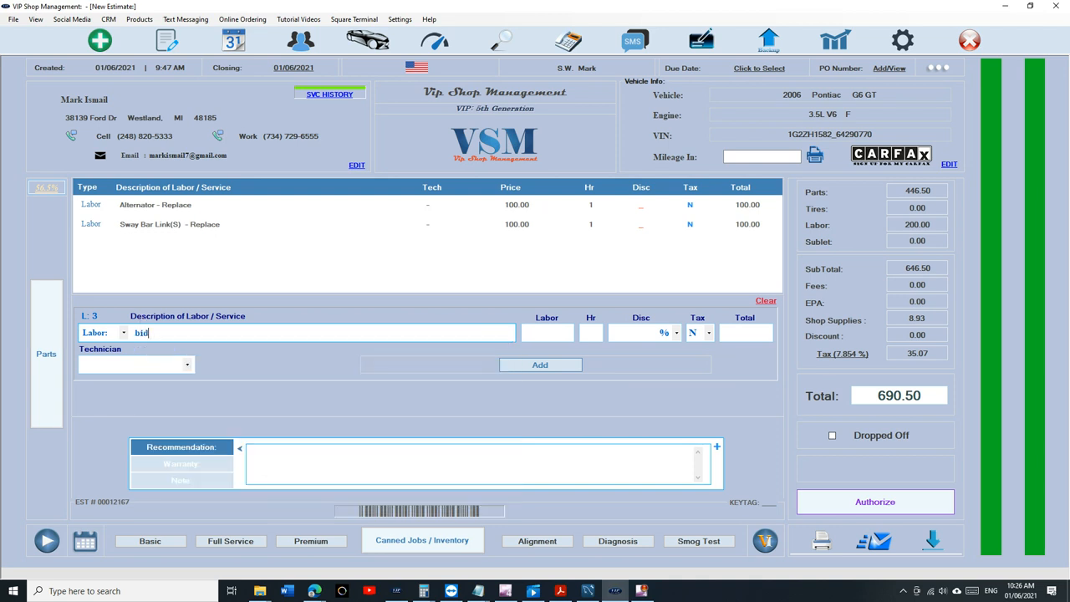
text(Body computer/module reprogrammed)
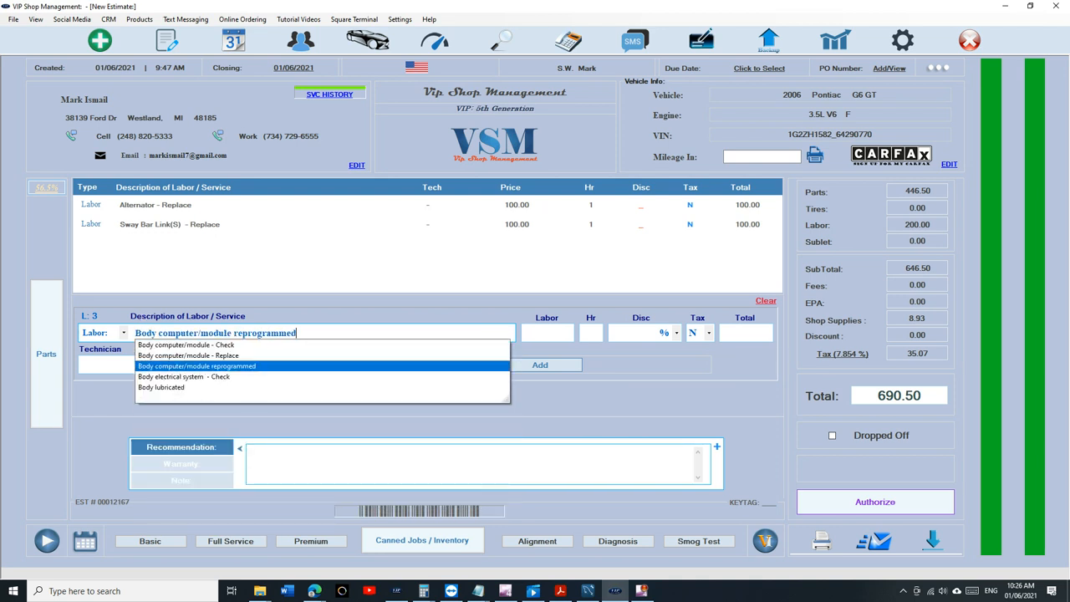
click(539, 365)
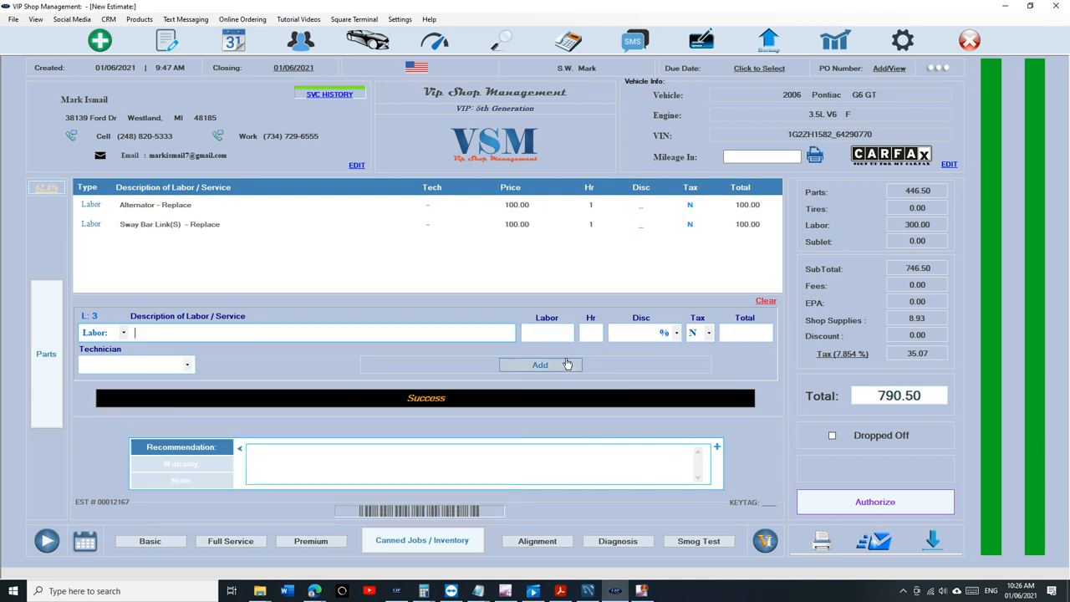
Step: Add the Body computer/module reprogrammed labor line, totaling 890.50
text(bod)
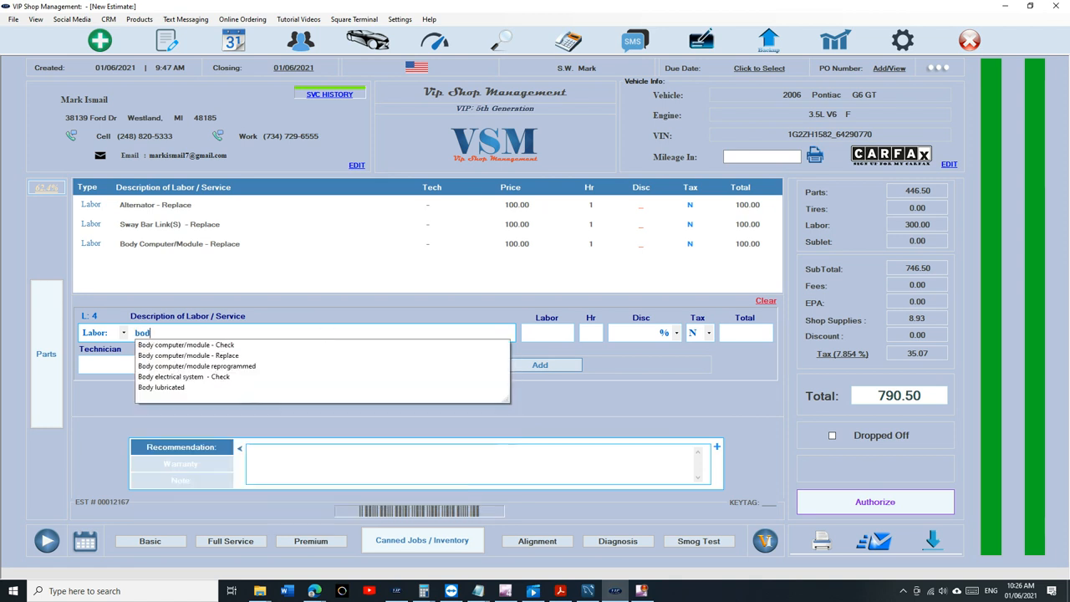
click(197, 366)
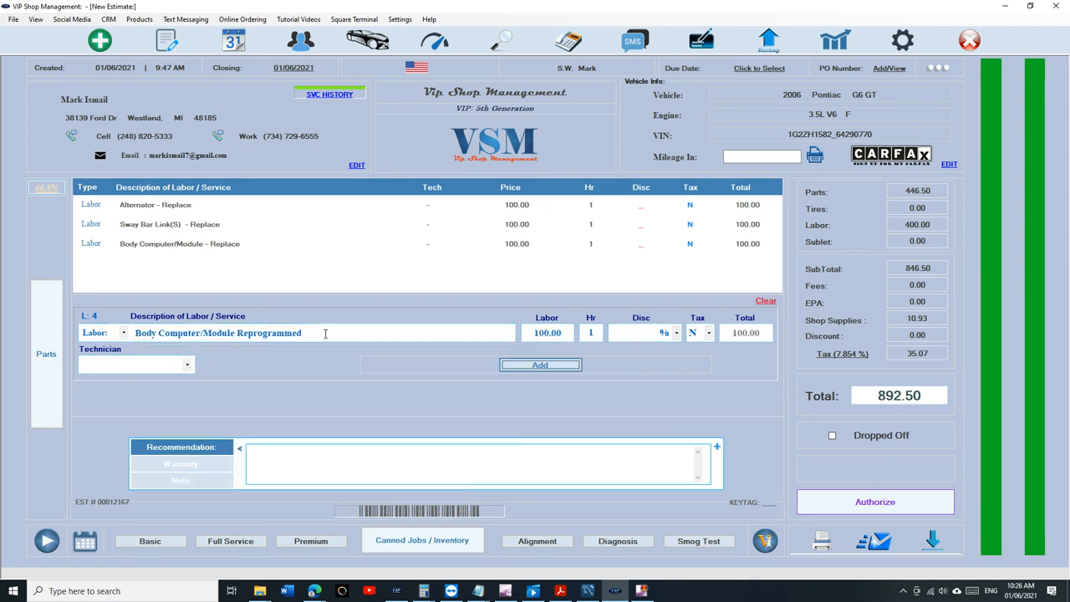
click(538, 364)
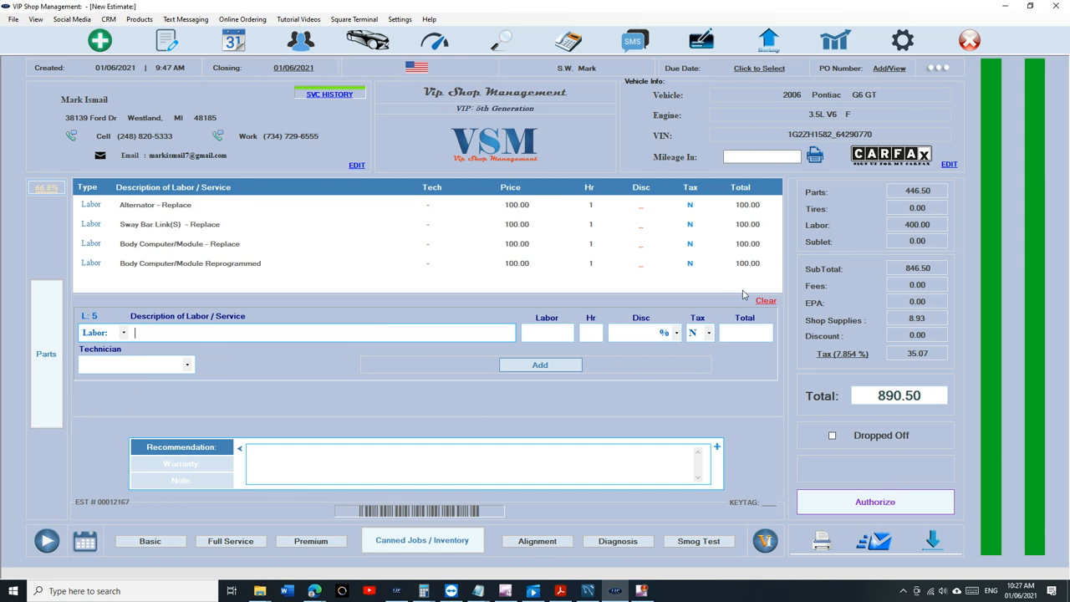
Step: Clear all labor lines and all parts so the estimate total returns to 1.00
click(766, 301)
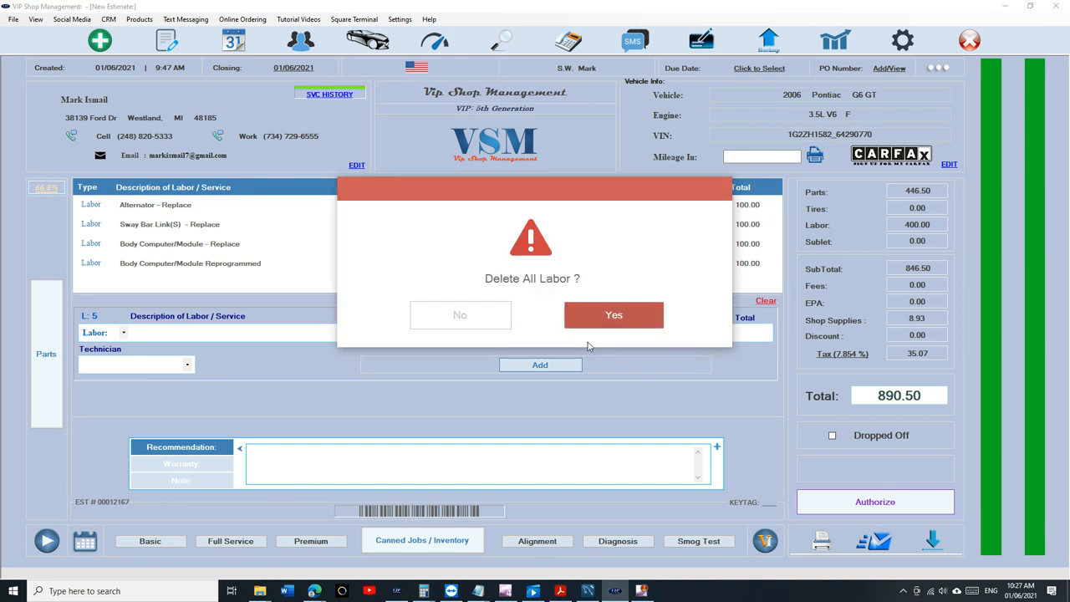
click(613, 314)
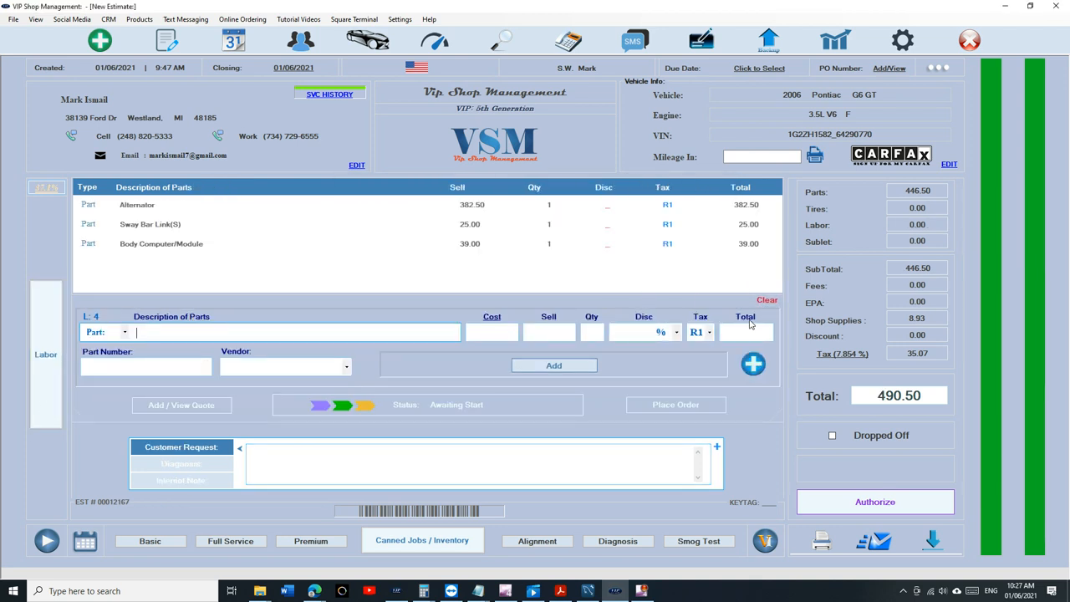
click(766, 299)
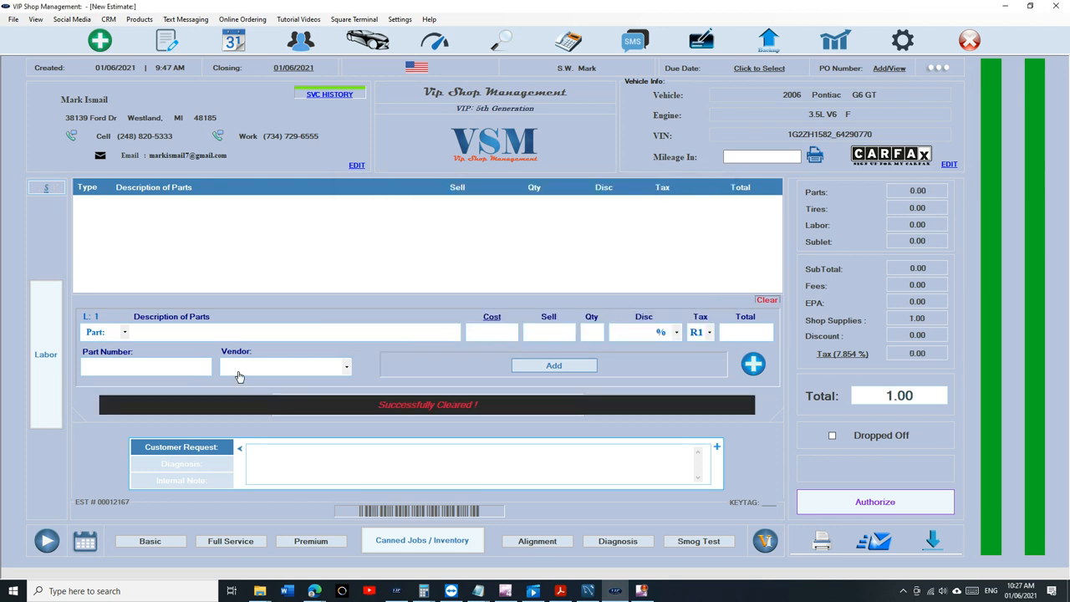
click(292, 331)
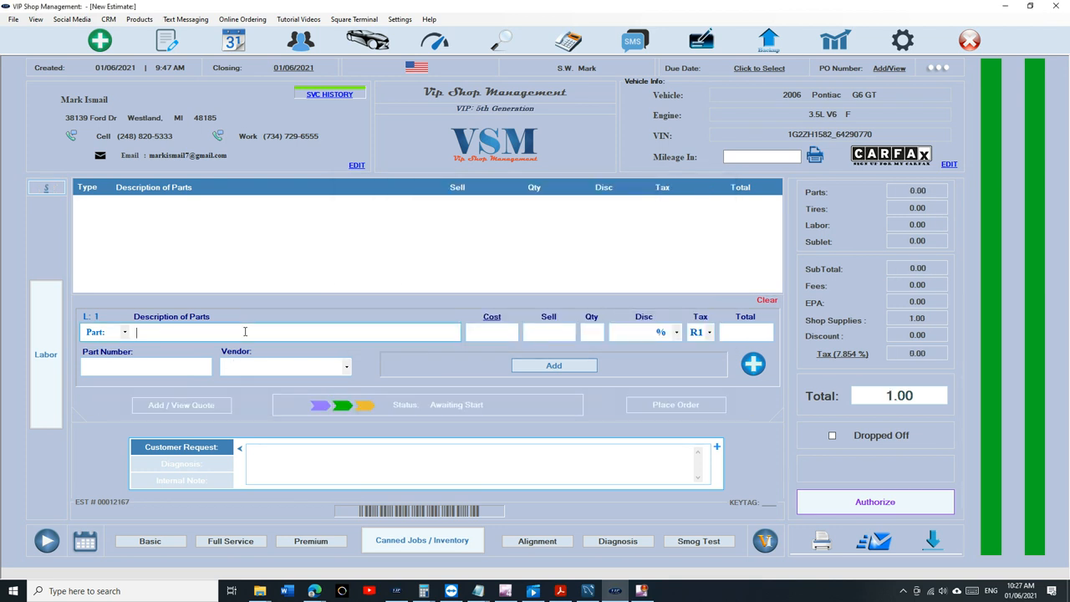
Step: Add a Turbocharger part at 200 and a turbocharger labor line with 5 hours
text(Turbocharger)
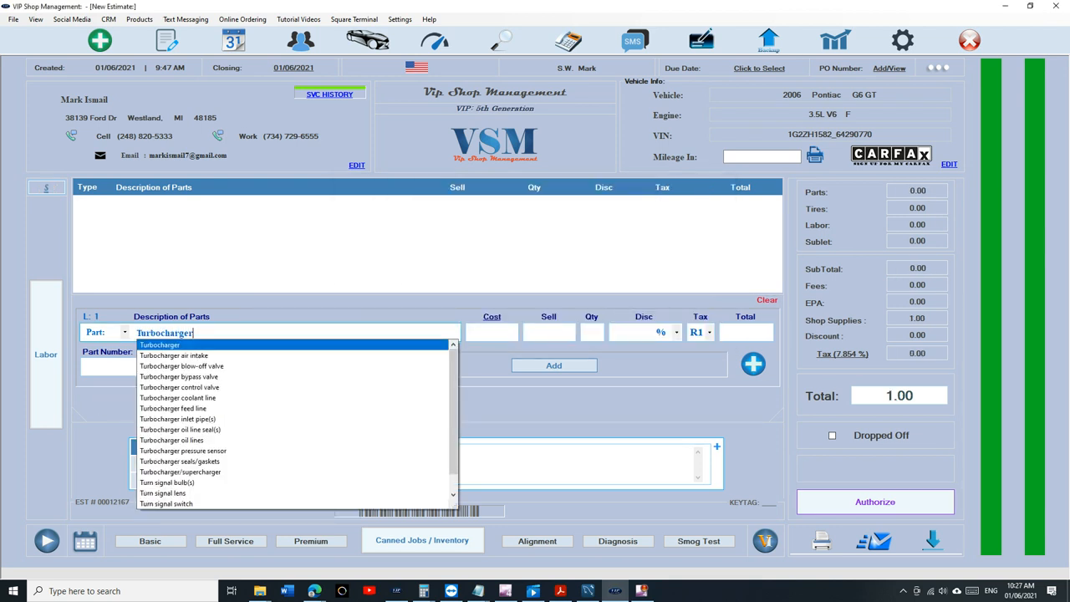
click(159, 344)
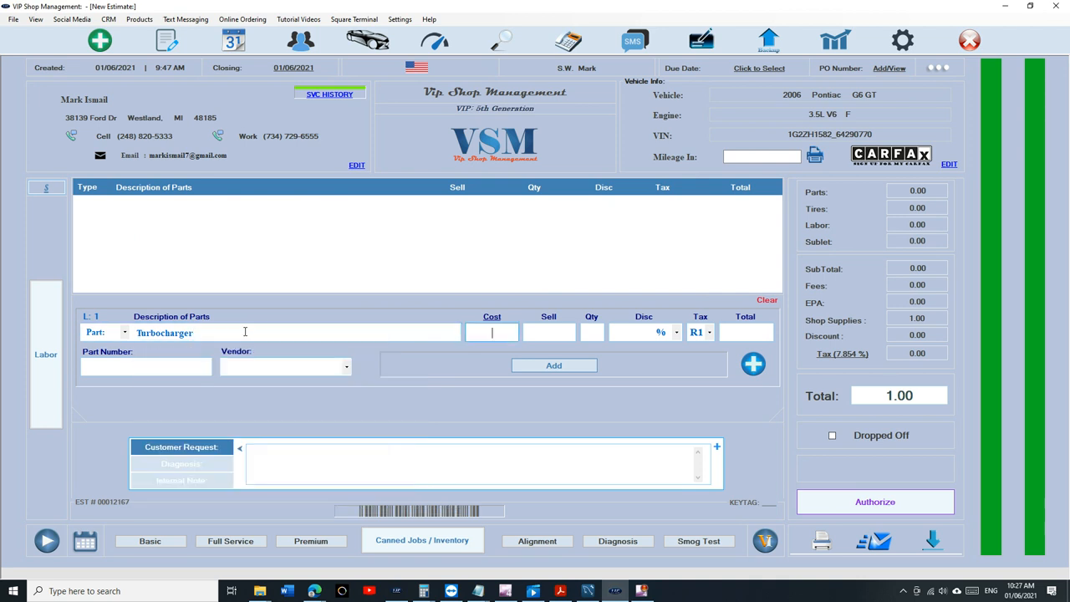
text(2000.00)
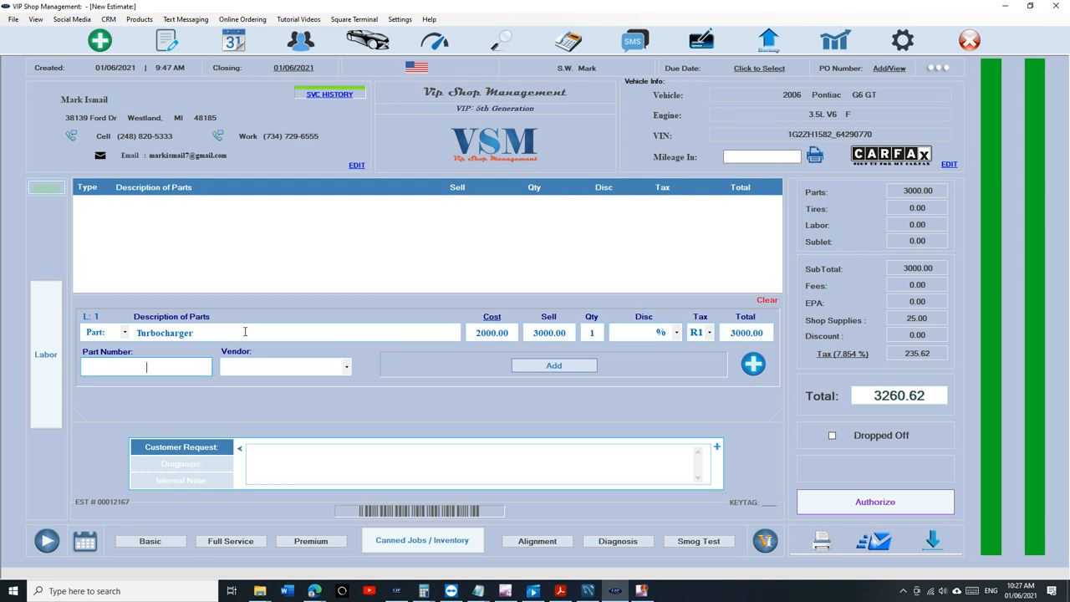
click(553, 365)
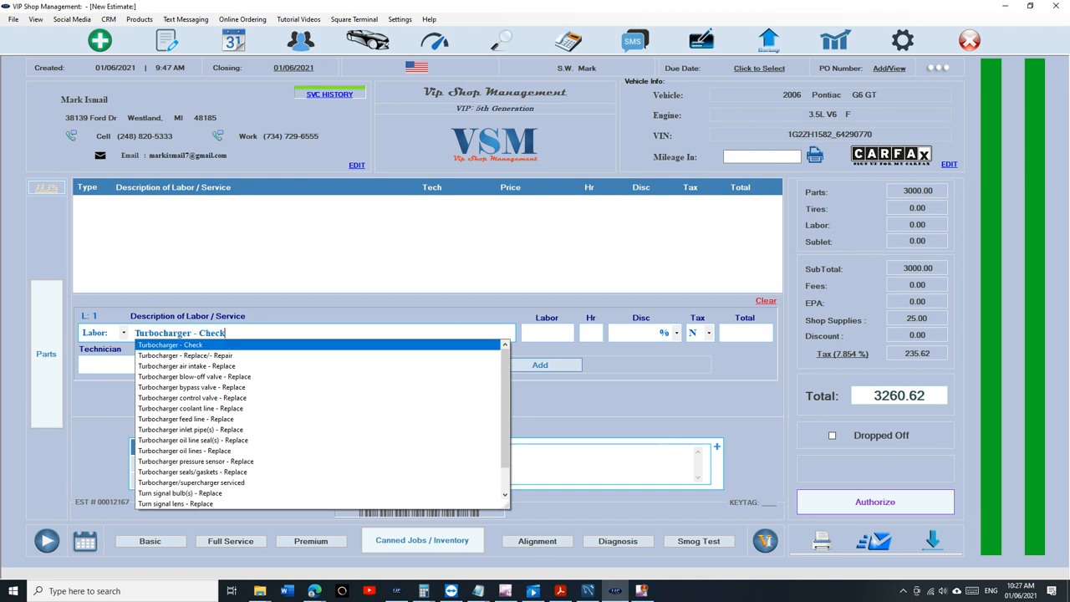
click(186, 354)
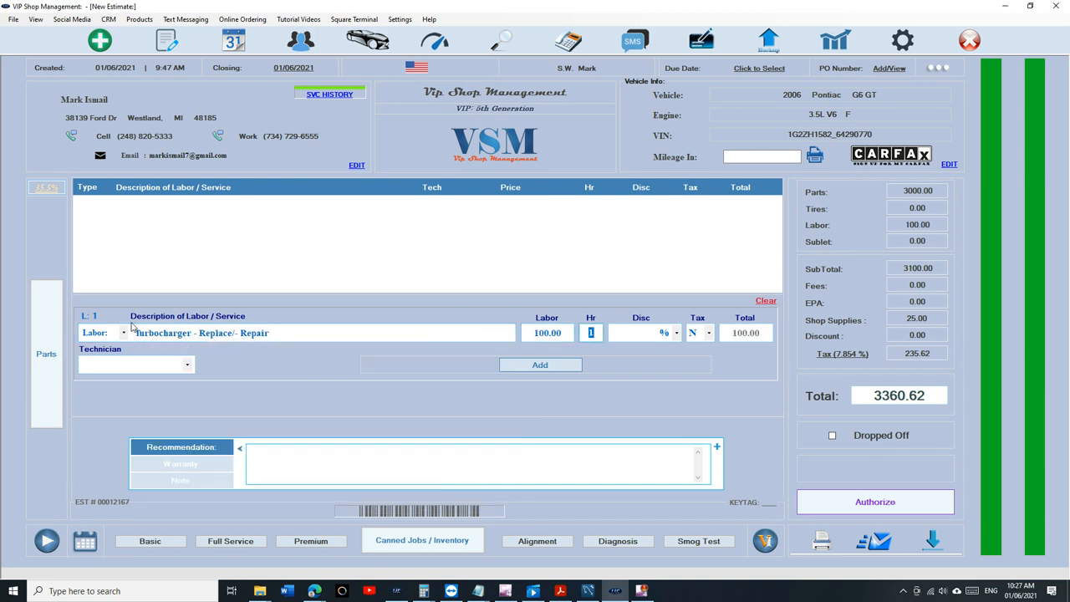
text(5)
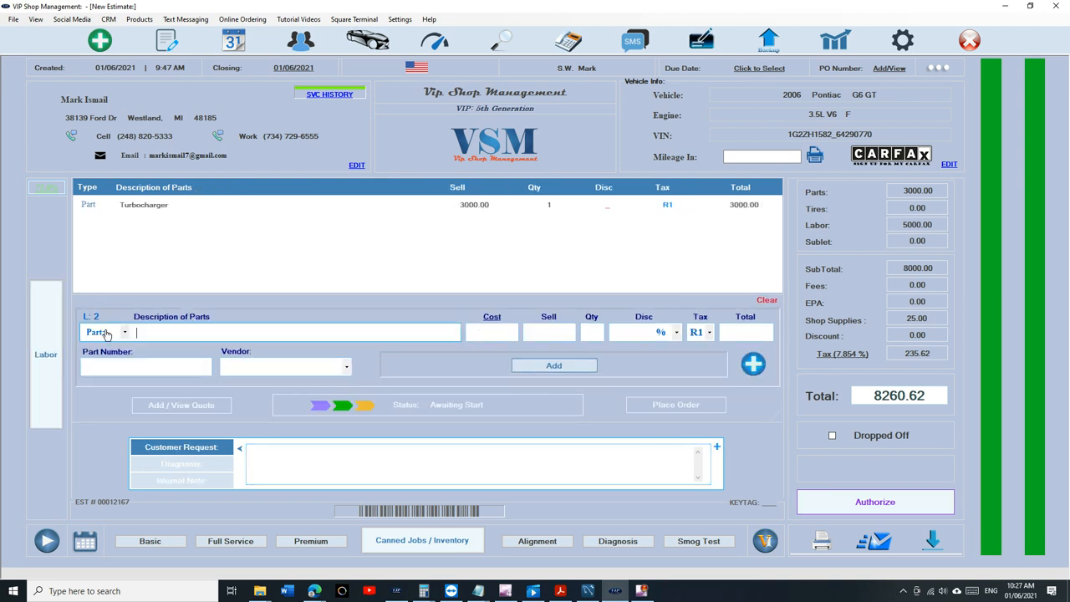
Step: Add a Supercharger part at 500 and a Supercharger - Replace/- Repair labor line
text(Supercharger)
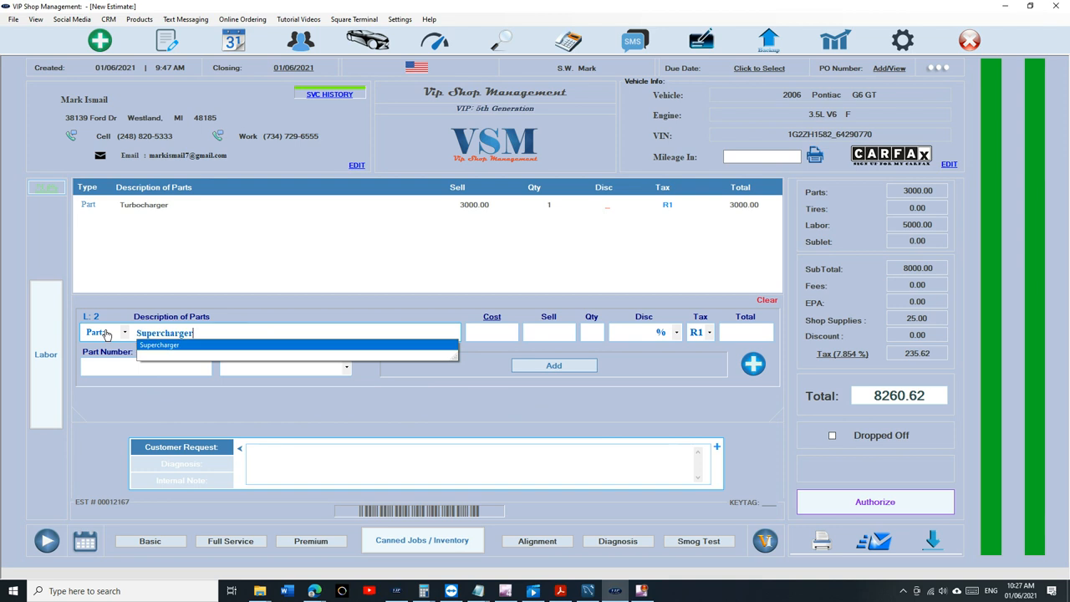
click(159, 344)
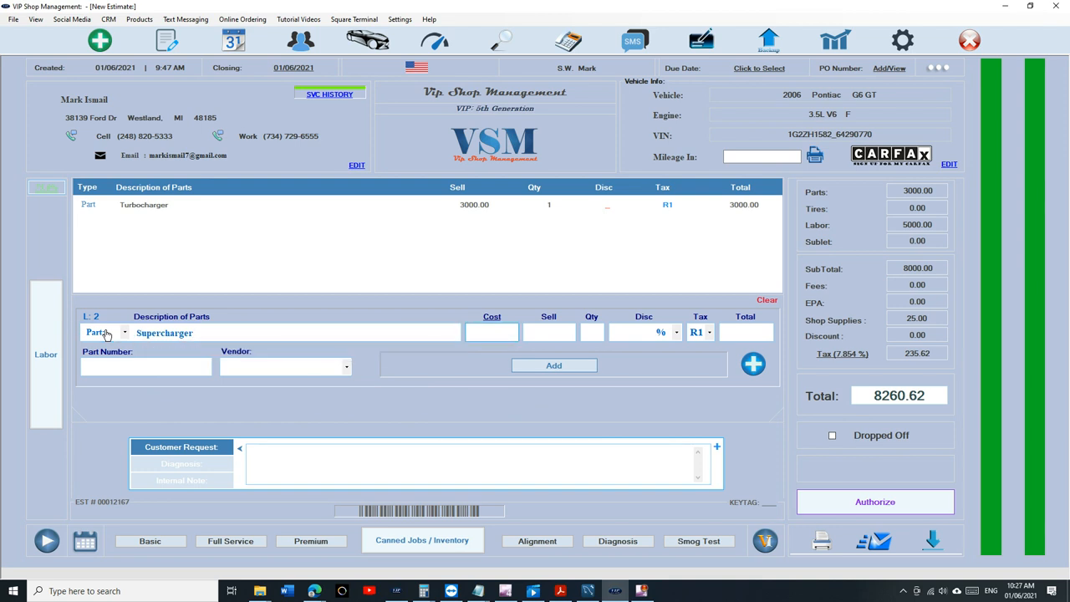
text(500)
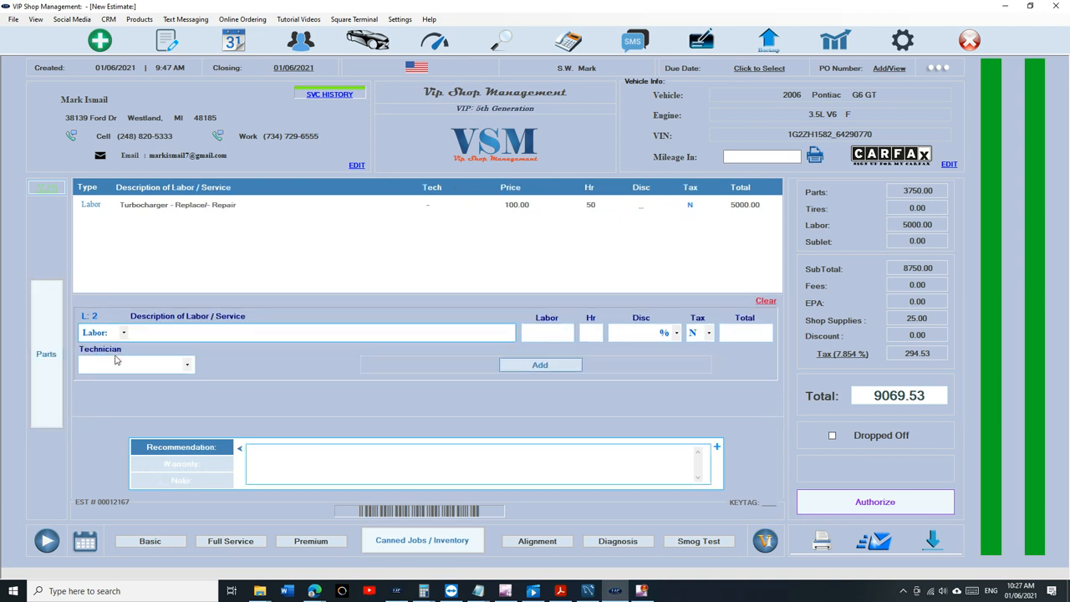
text(Supercharger - Replace/- Repair)
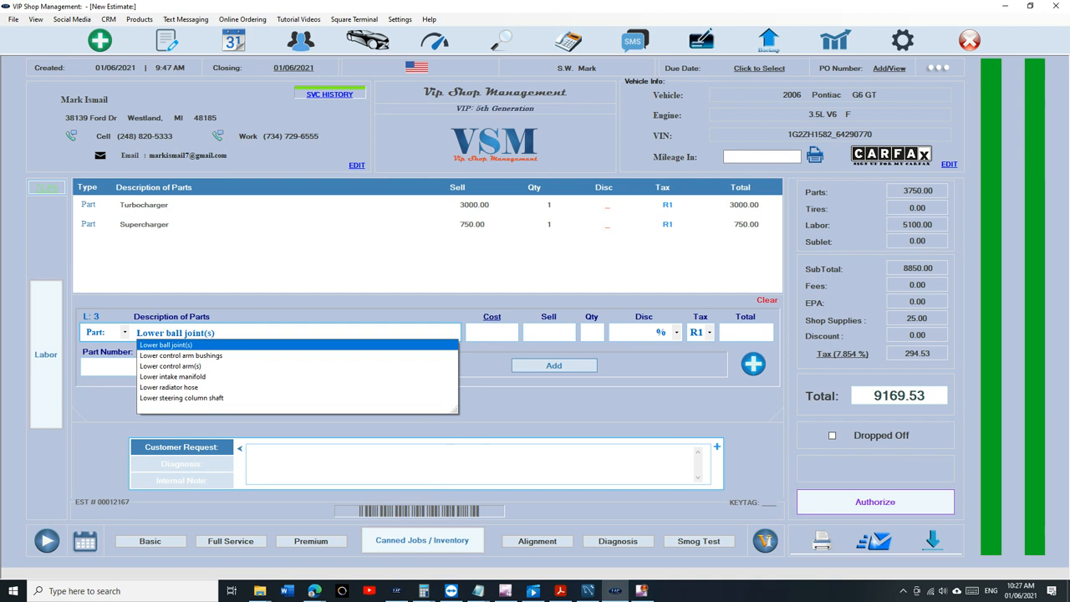
click(173, 376)
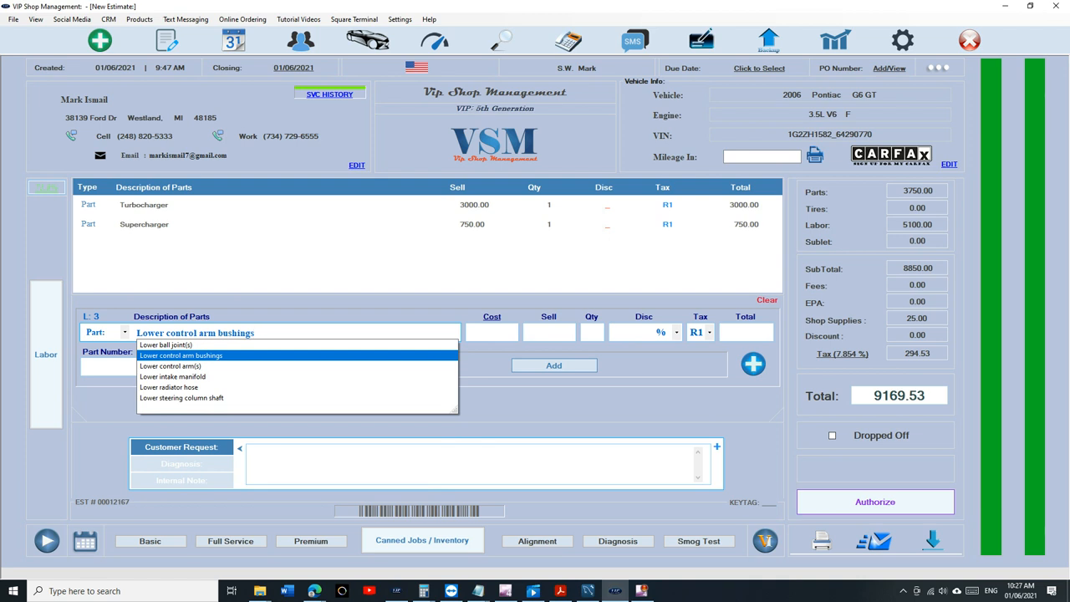
Step: Add a Lower Control Arm Bushings part, bringing the estimate total to 9169.53
click(180, 354)
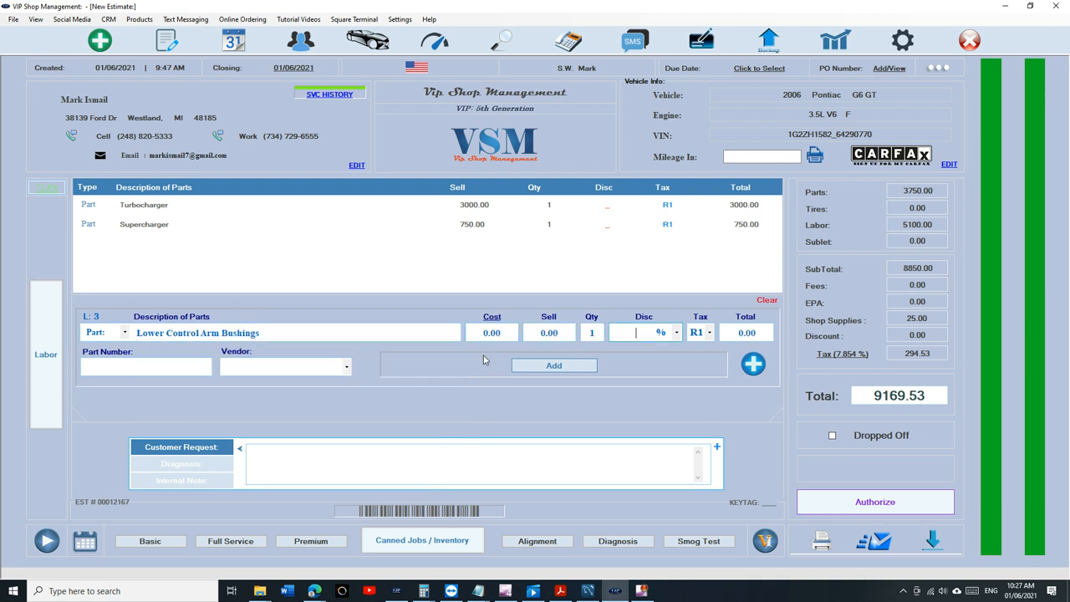
click(554, 364)
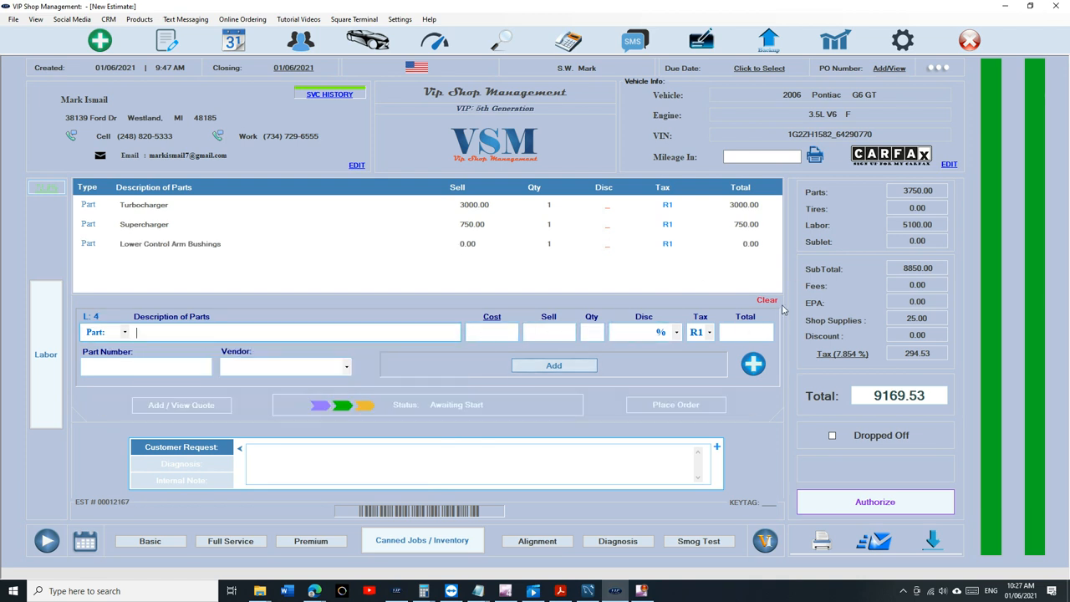
Step: Clear all parts and both labor lines so the estimate total returns to 1.00
click(766, 301)
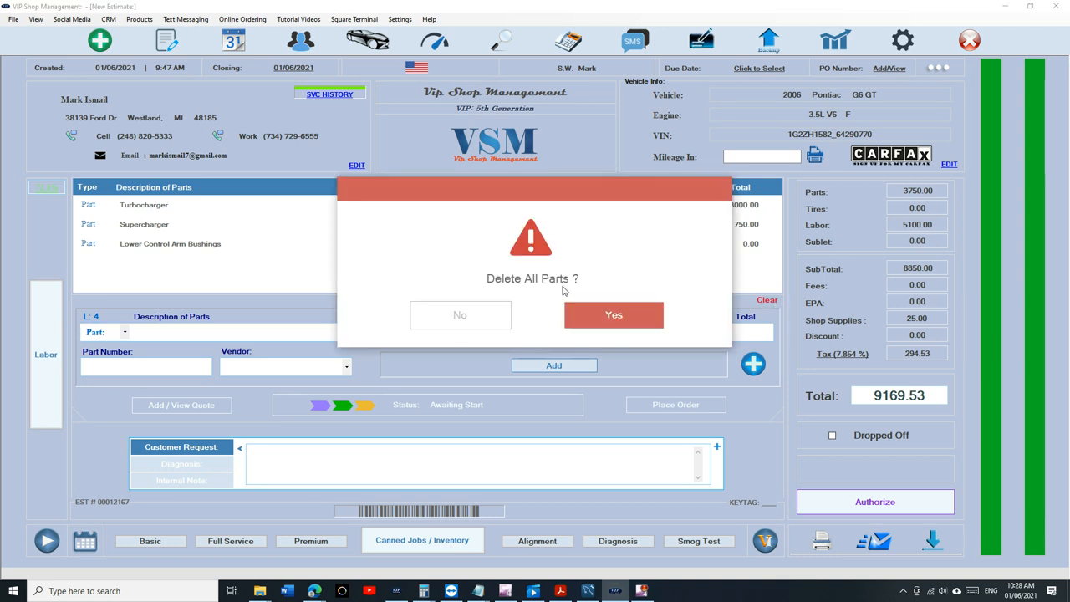
click(613, 314)
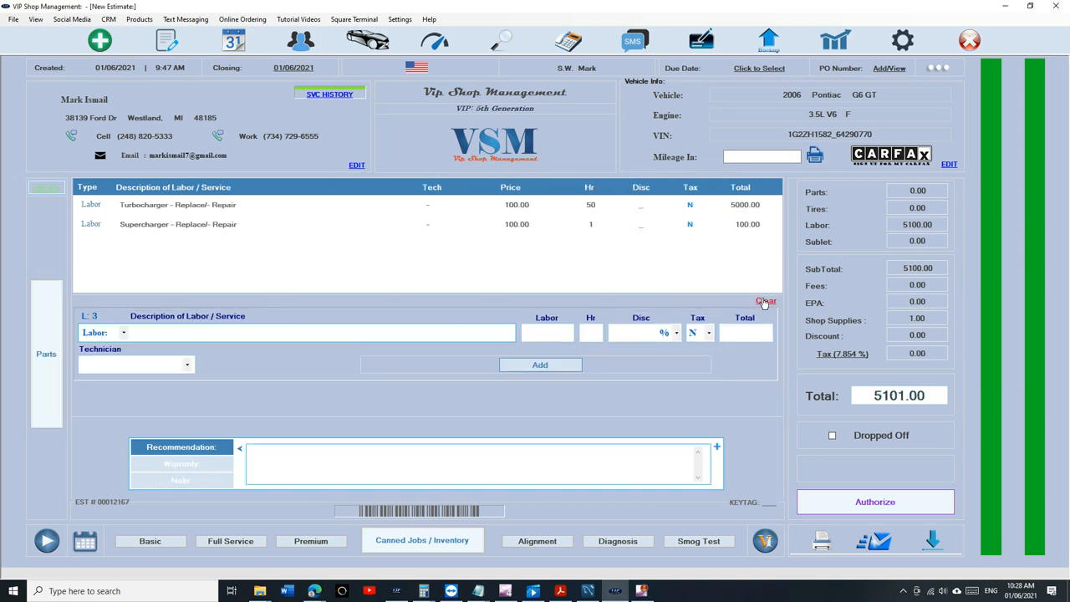
click(766, 301)
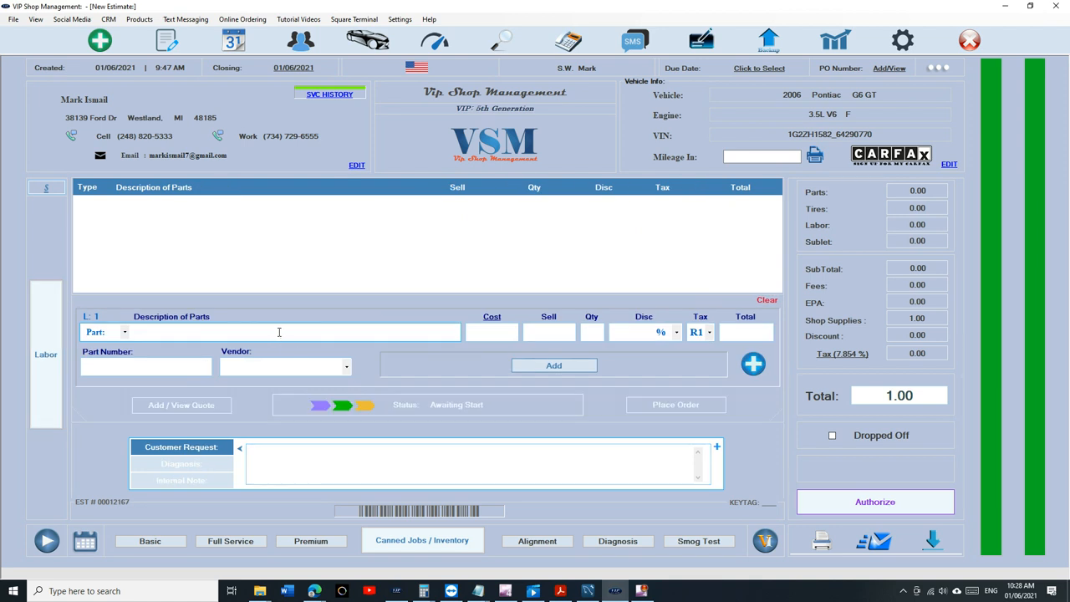
Step: Browse the parts autocomplete with entries like Rack and pinion, A/C accumulator, ABS modulator, Airbag monitor
text(glo)
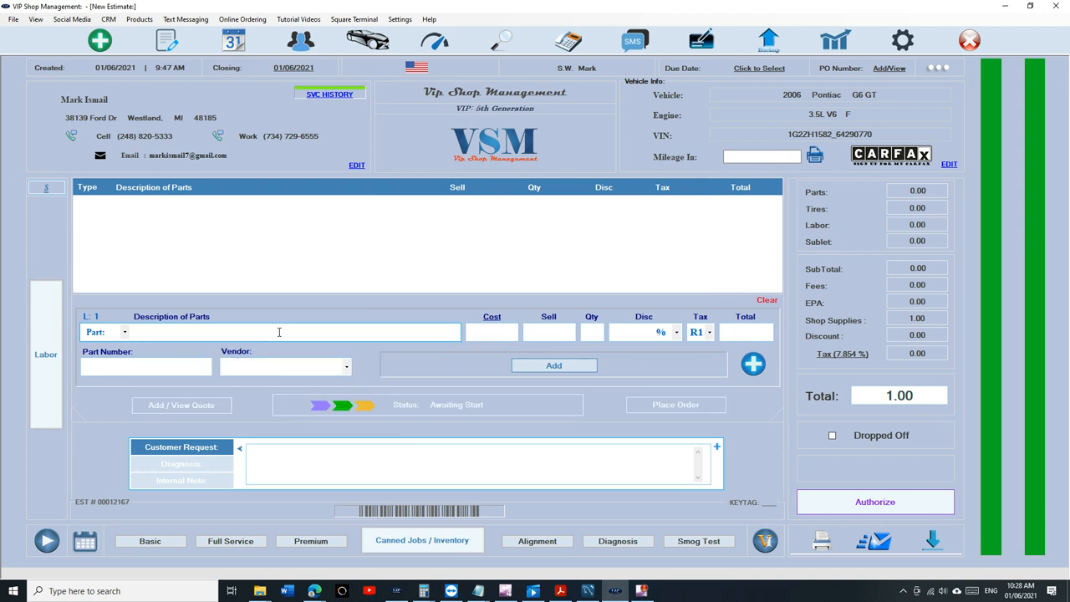
text(1)
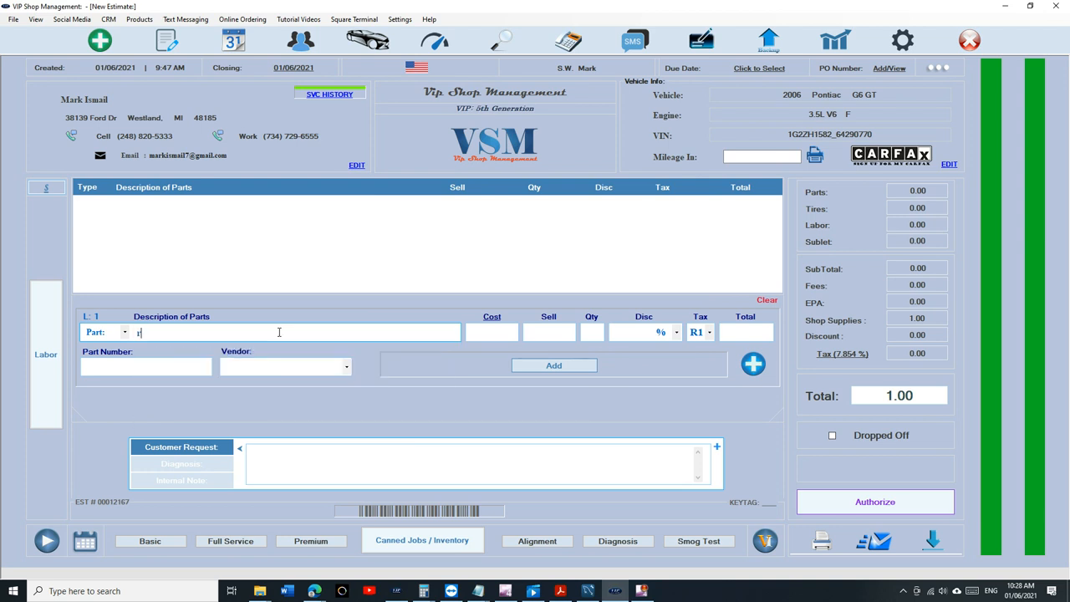
text(Rack and pinio)
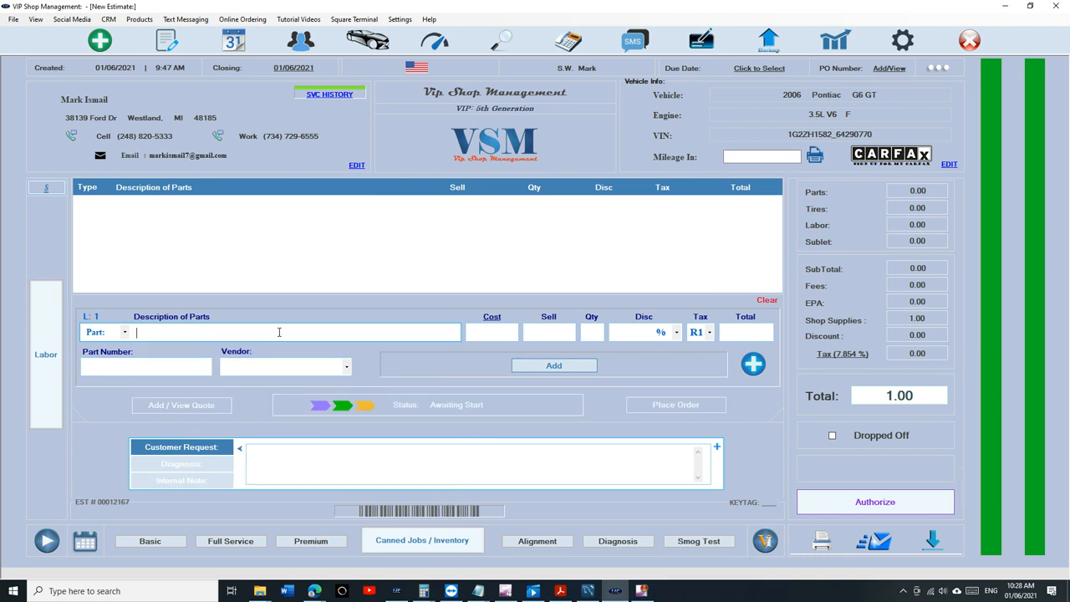
text(A/C accumulator)
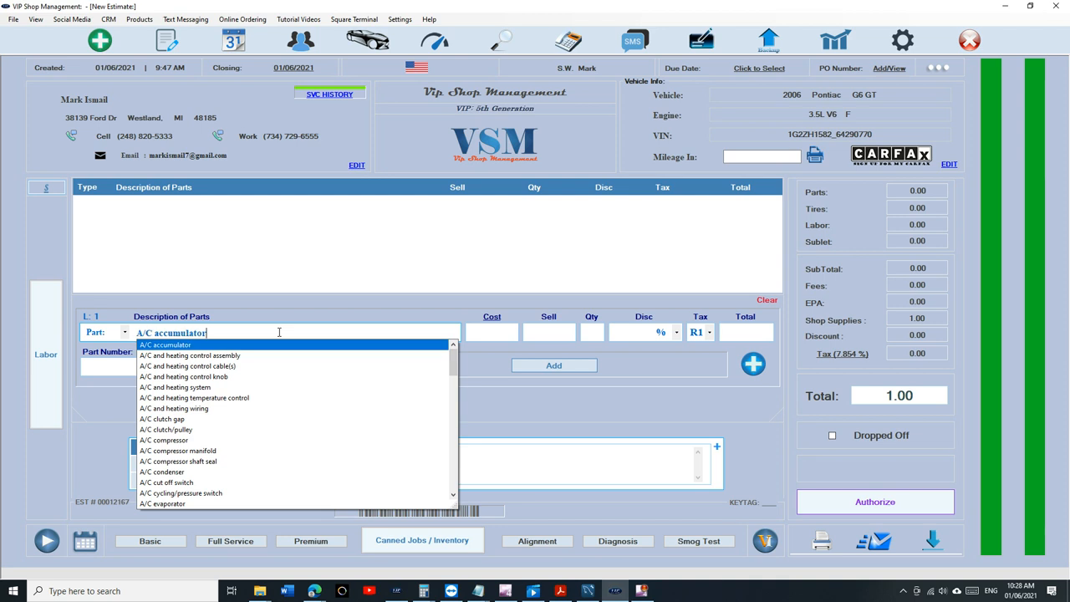
text(ABS modulator)
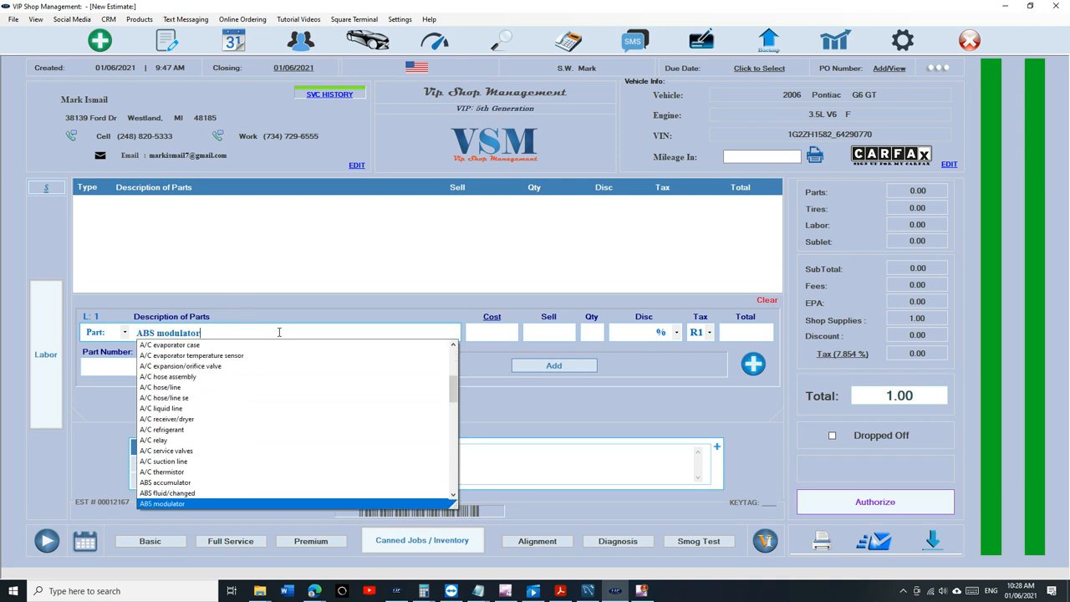
text(Air vent/outlet)
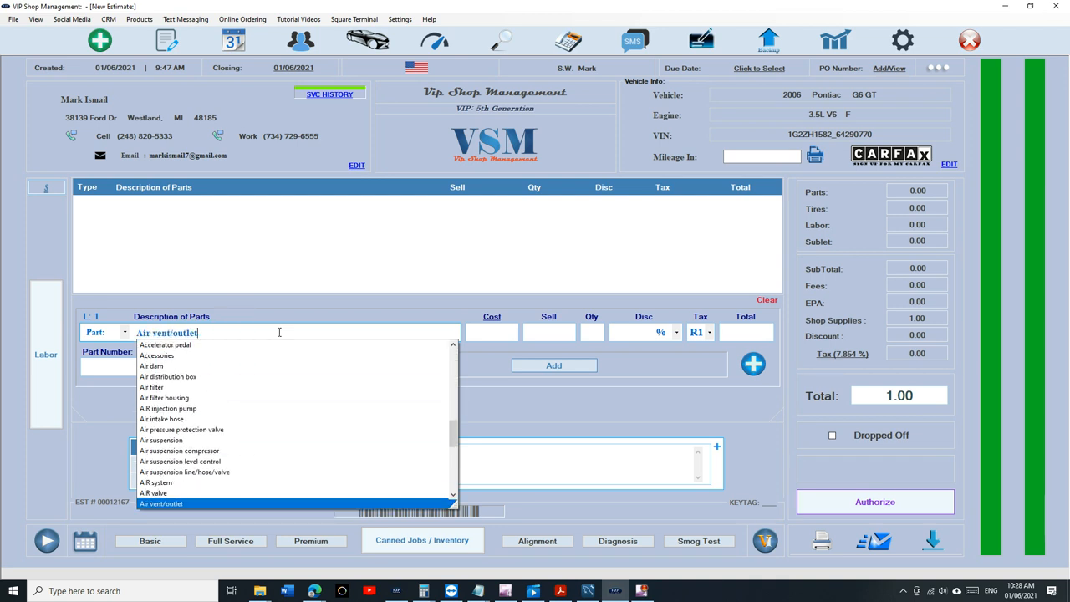
text(Airbag monitor)
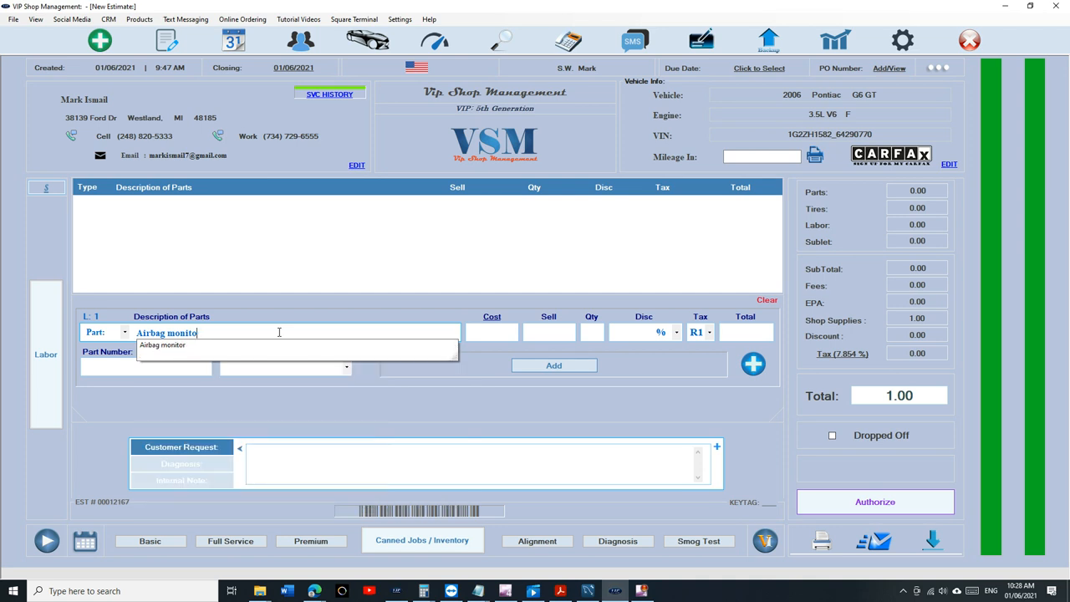
Step: Add an Air Filter part at 37.50, bringing the estimate total to 41.45
text(air)
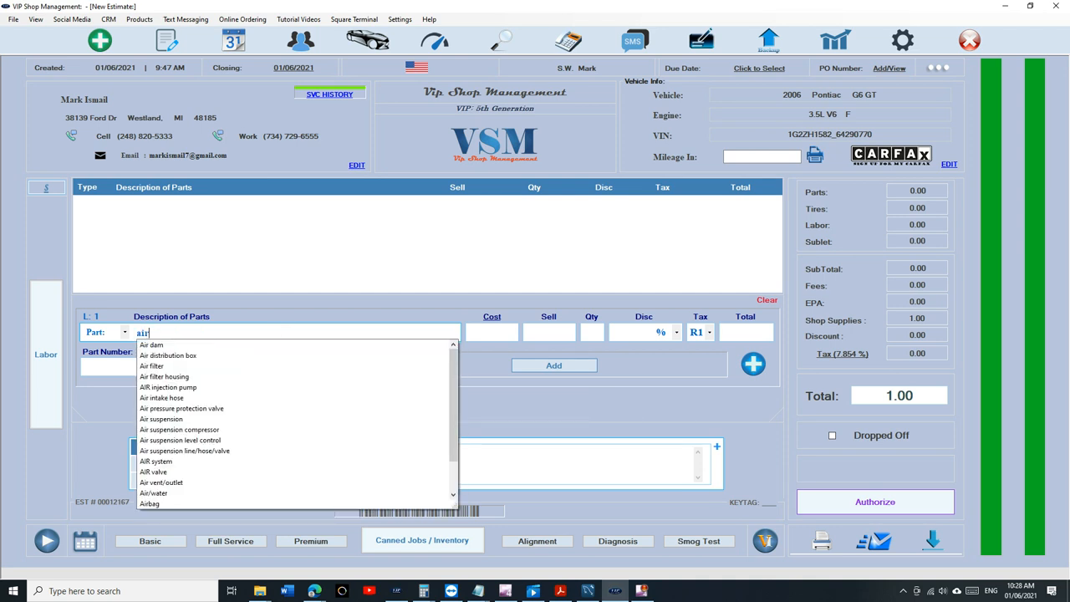
click(150, 364)
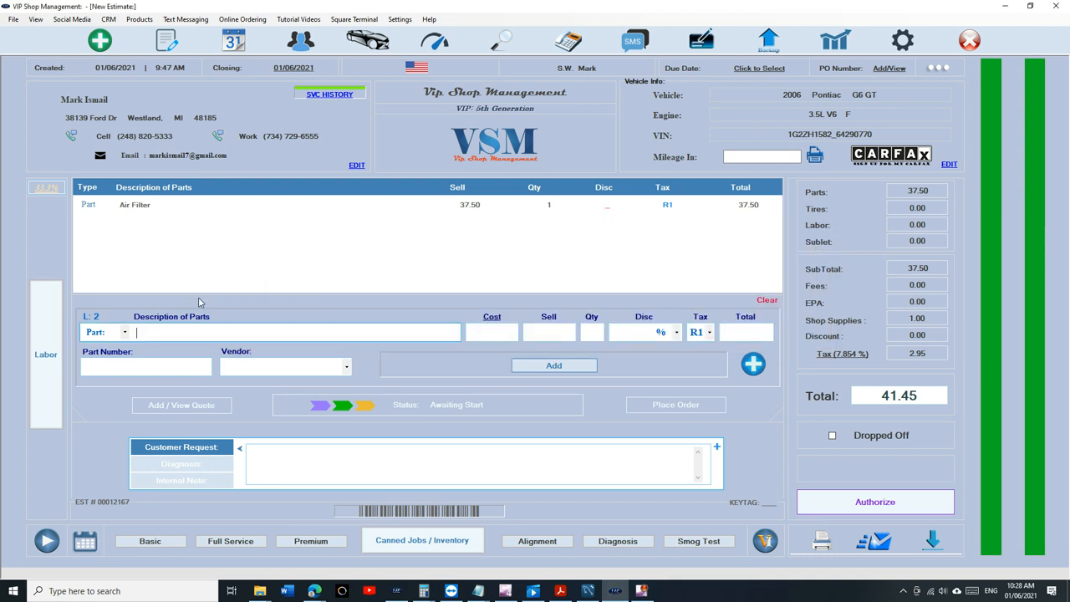
click(47, 354)
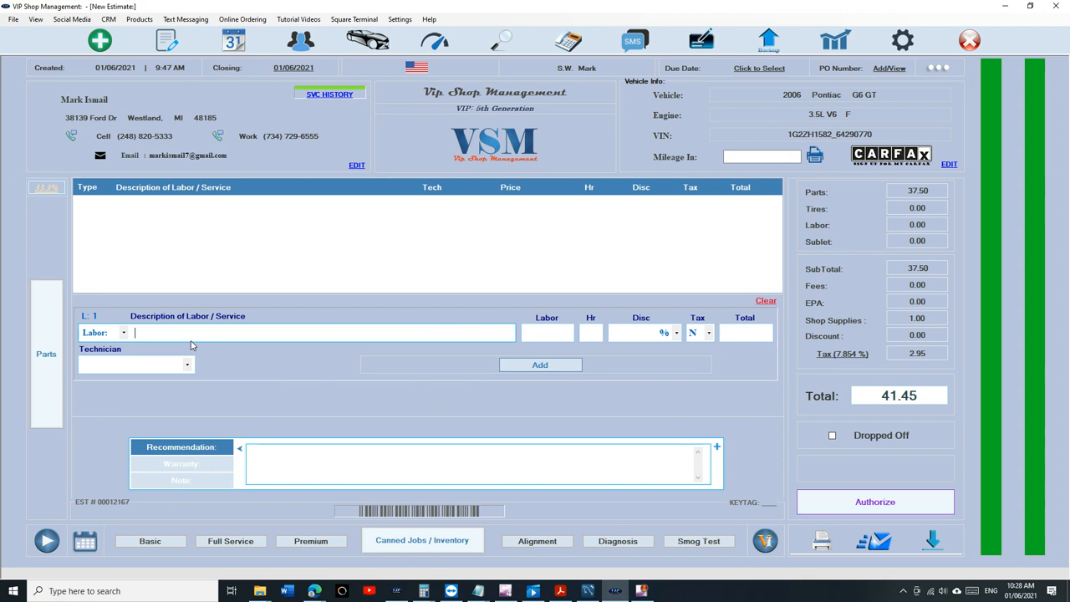
text(rear)
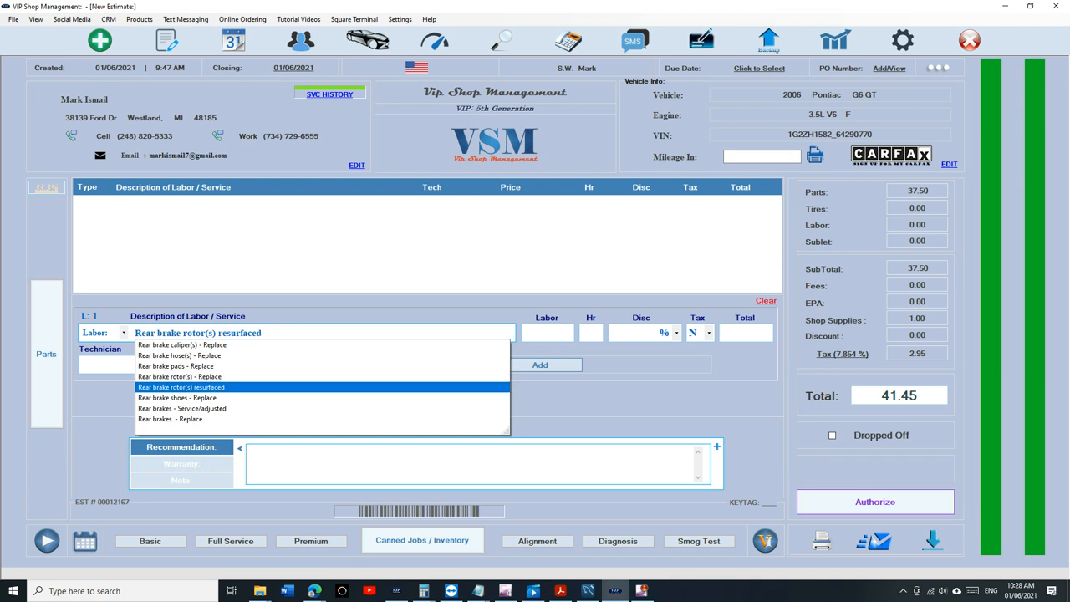
click(177, 398)
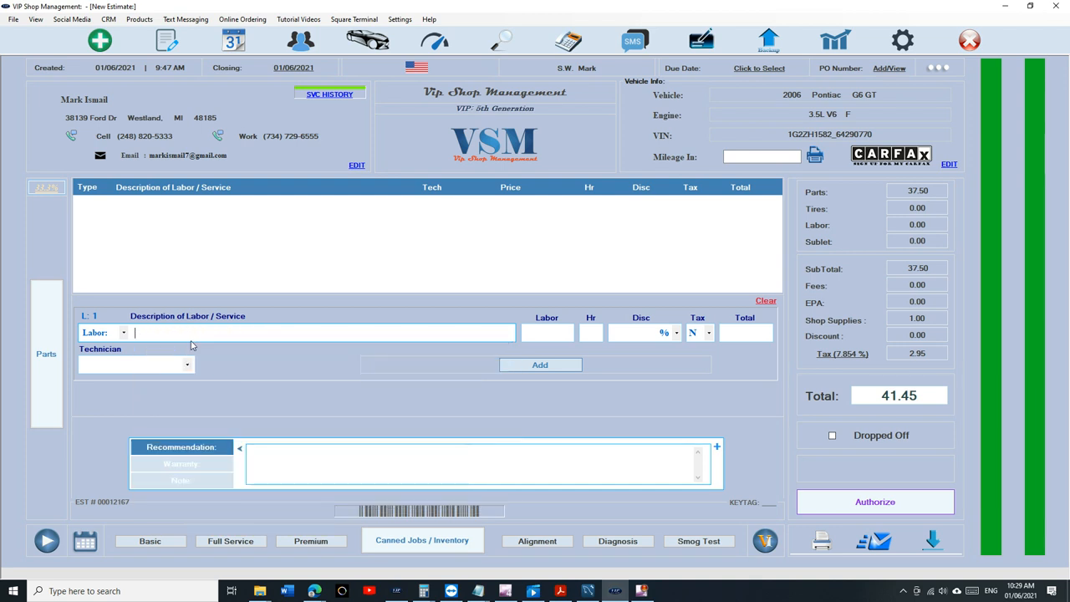
text(No-start/hard start condition - Check)
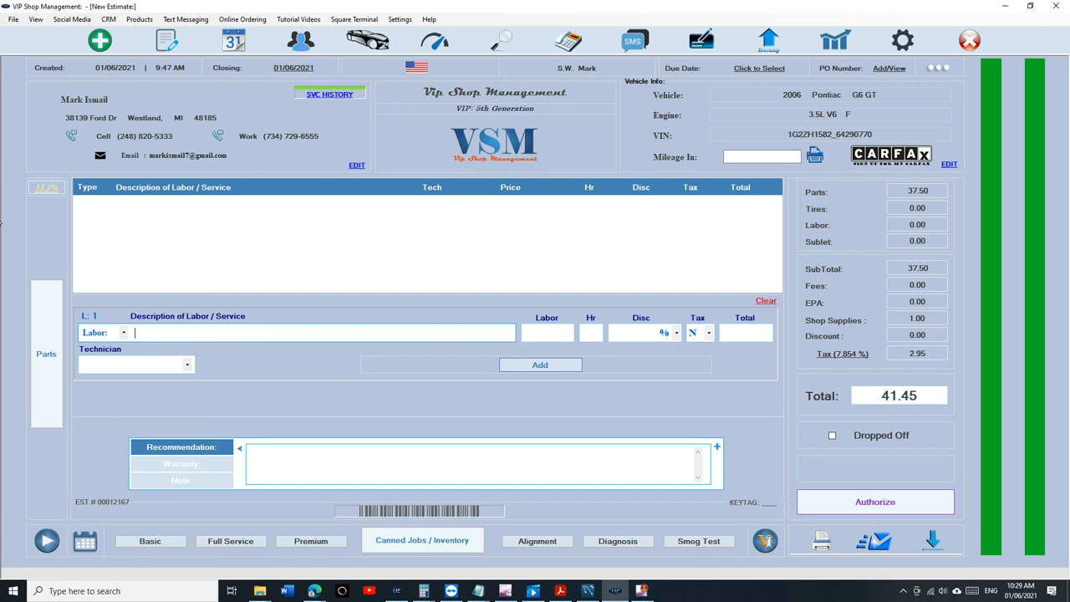
click(234, 40)
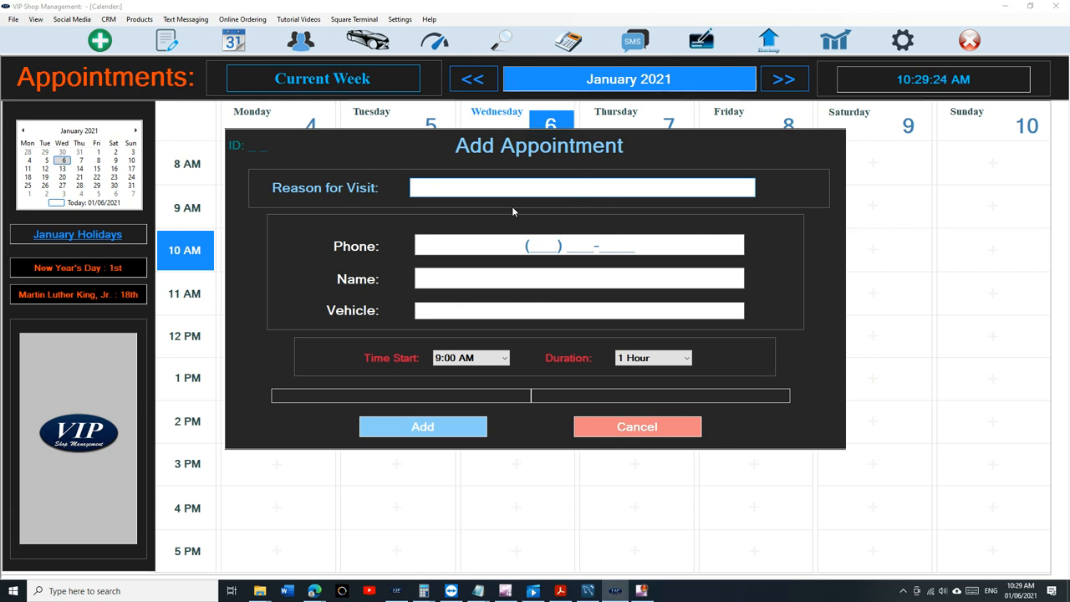
Step: Set the visit reason to Blower motor wiring - Repair, then cancel the new appointment
text(res)
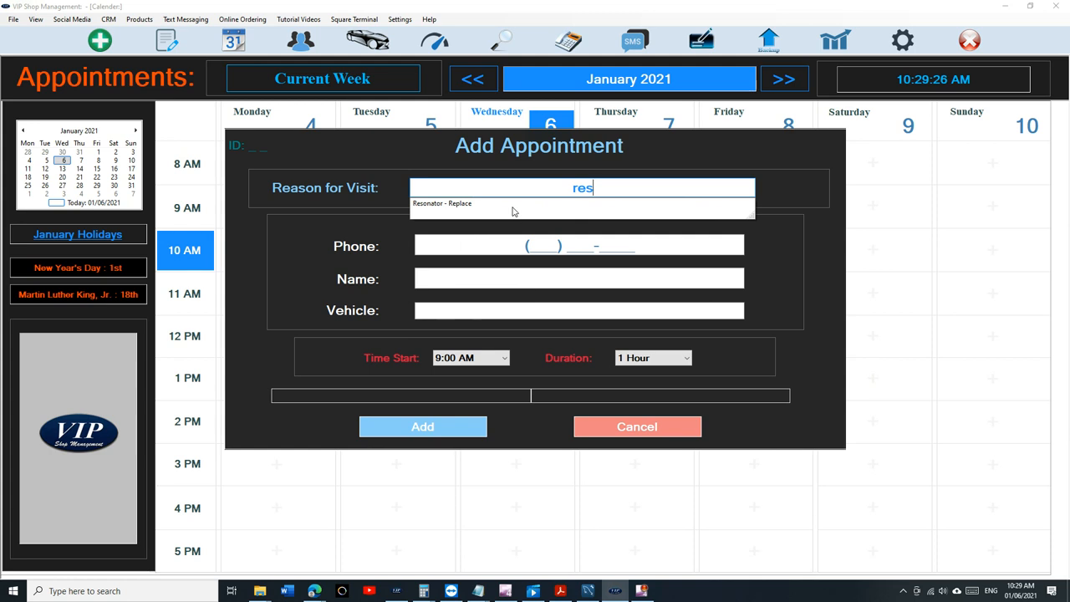
click(441, 204)
text(Rear )
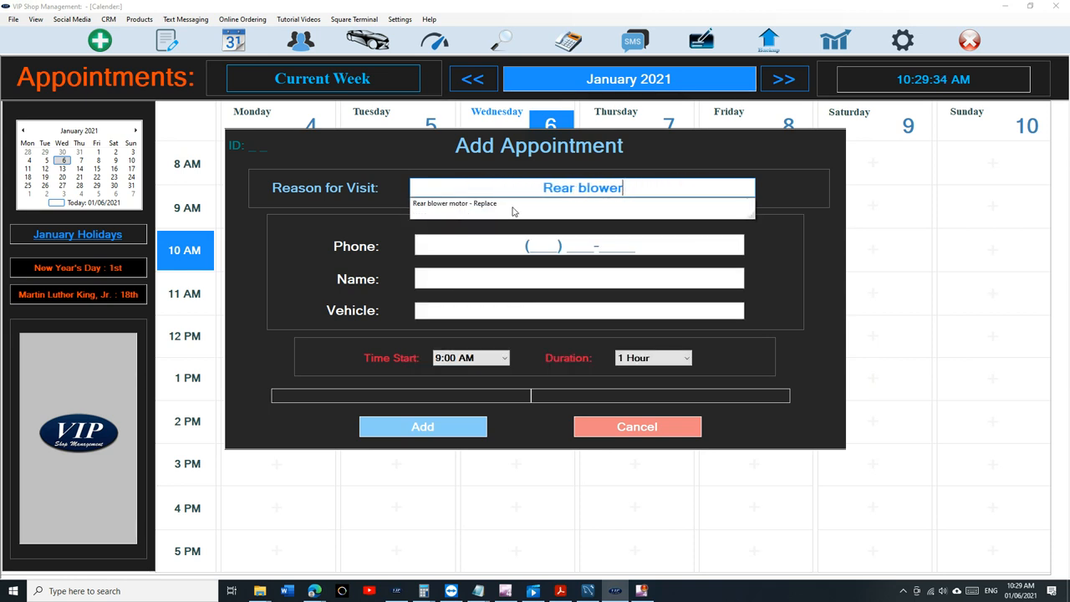
text(blower)
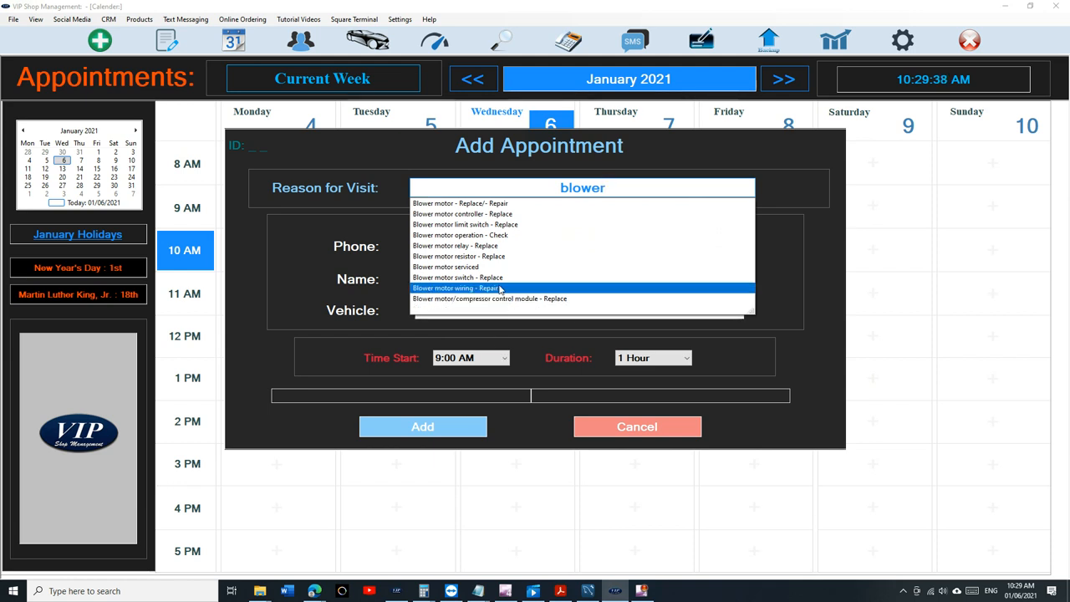
click(455, 287)
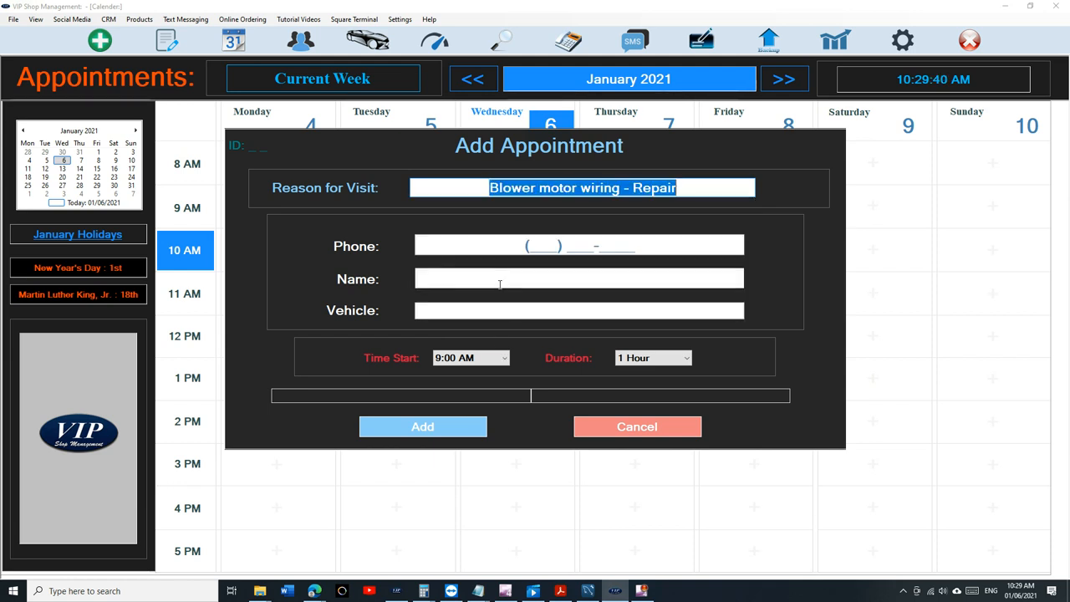
click(635, 426)
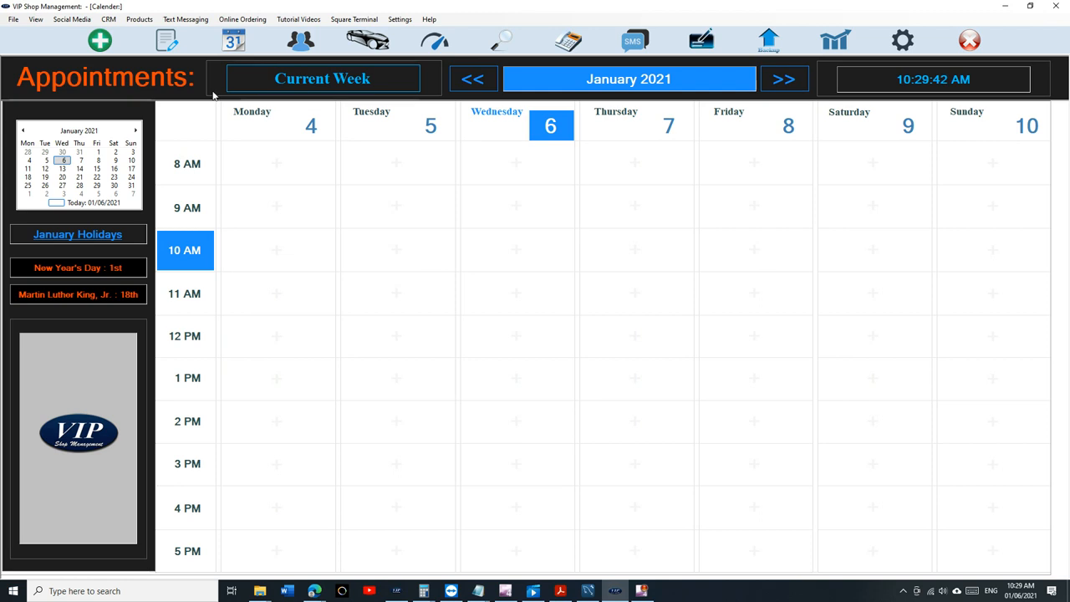